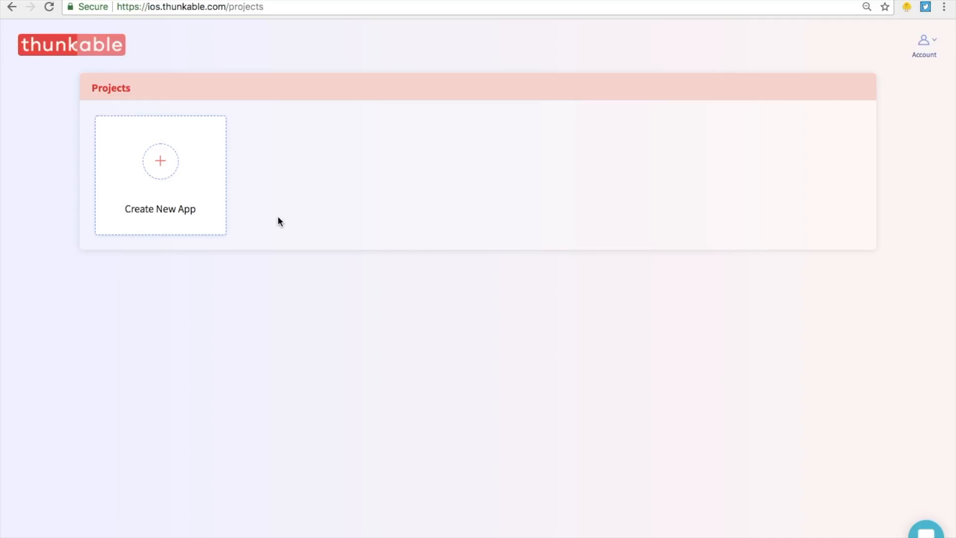
mouse_move(150, 190)
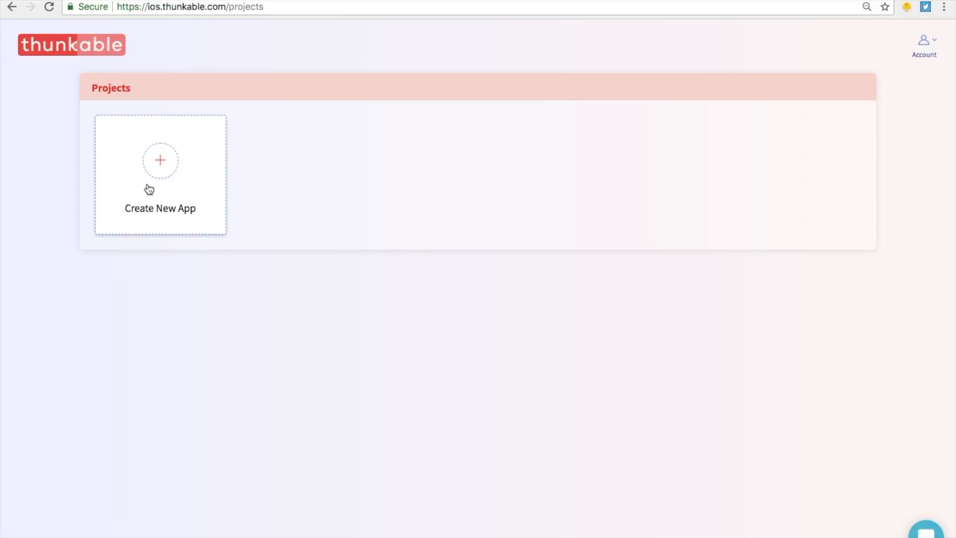
Create a new app project named 'AI Camera'.
left_click(159, 160)
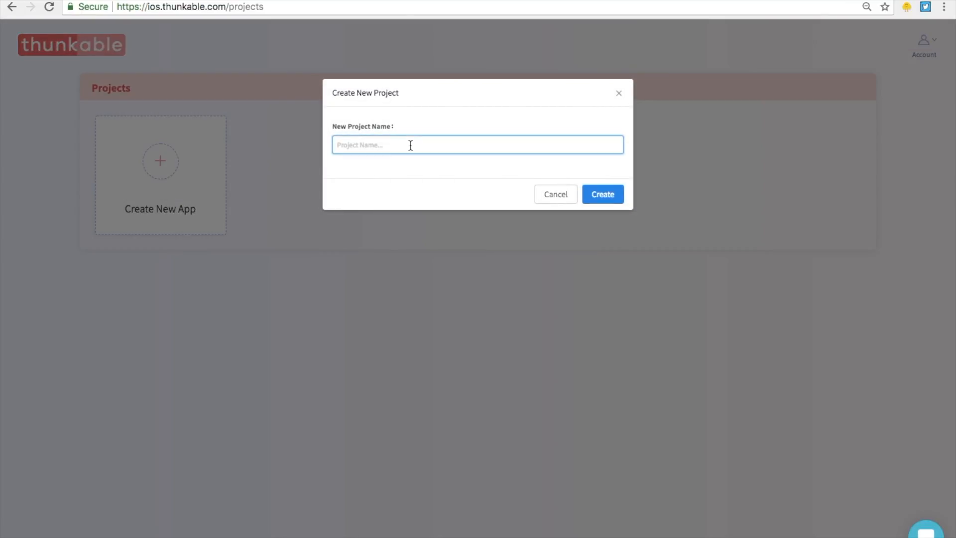
type("AI")
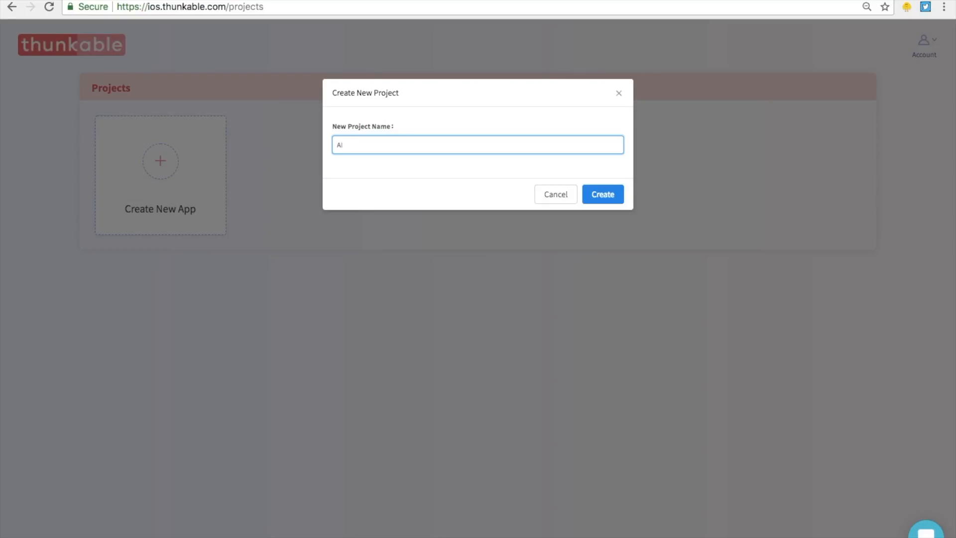
type("Camera")
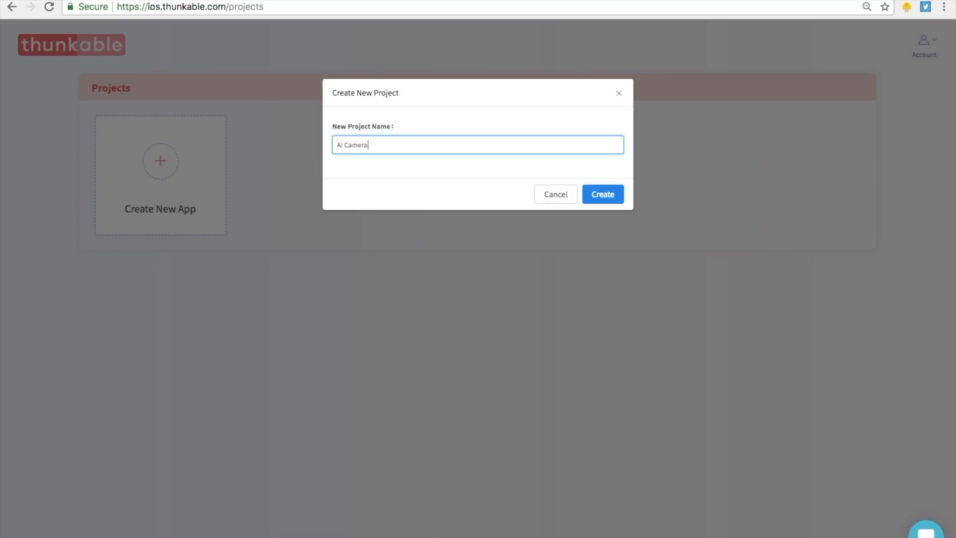
mouse_move(601, 194)
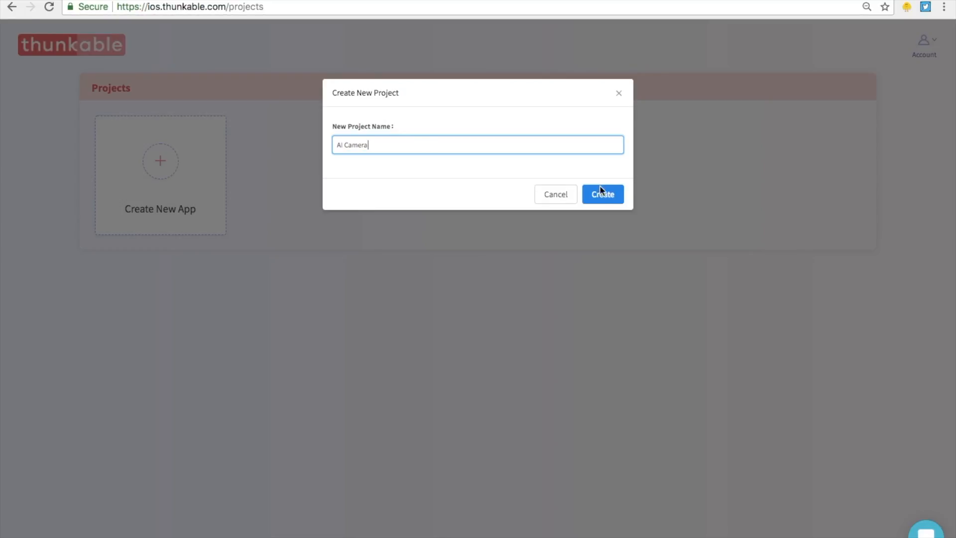
left_click(601, 194)
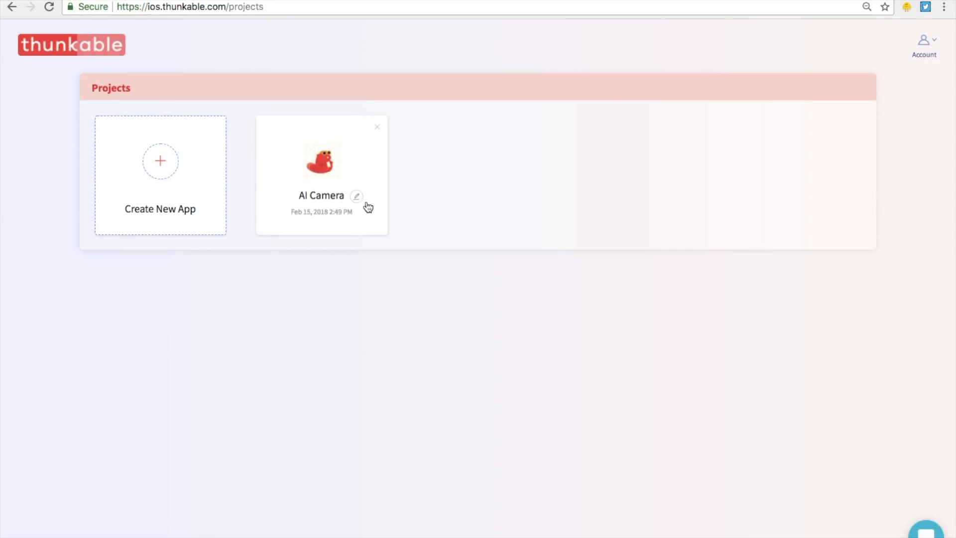
mouse_move(344, 180)
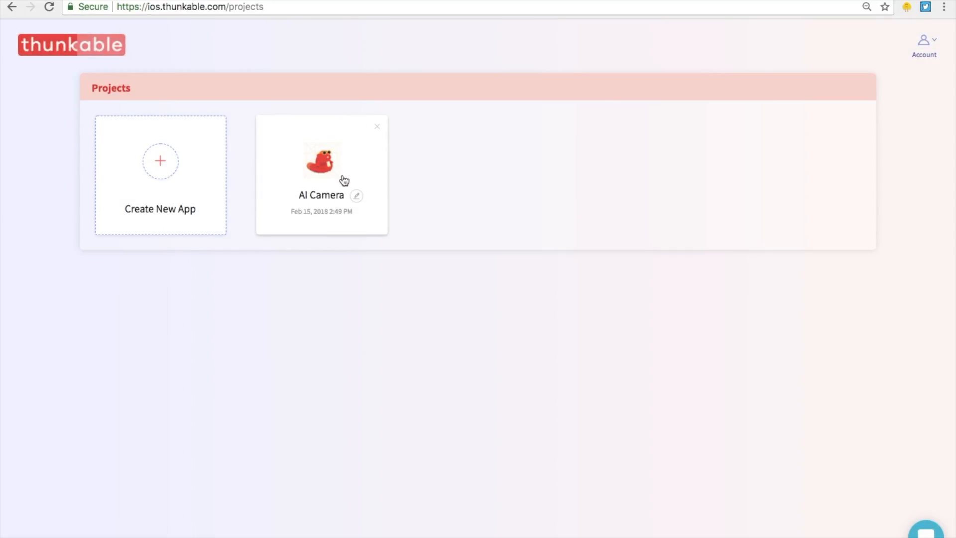
mouse_move(321, 166)
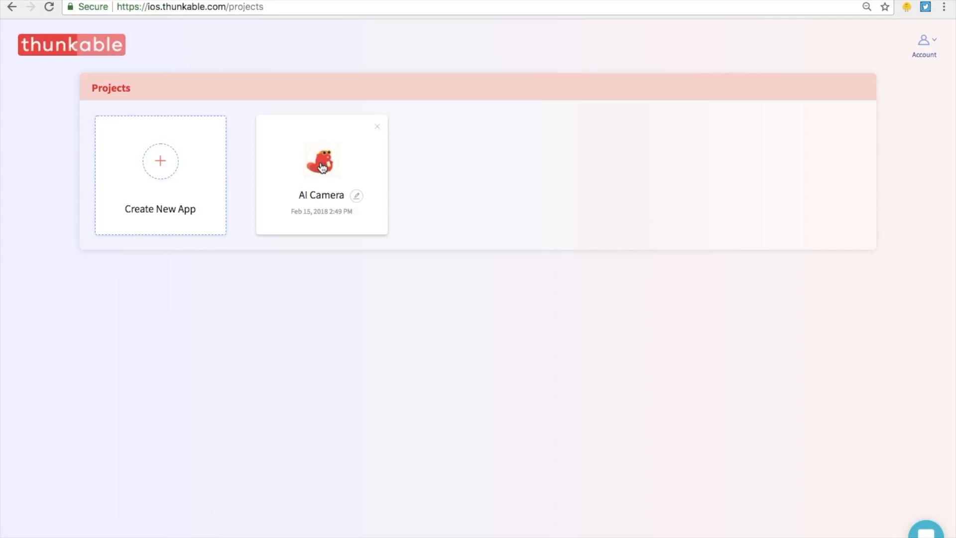
Open the AI Camera project card into the designer with its blank Screen1.
left_click(320, 160)
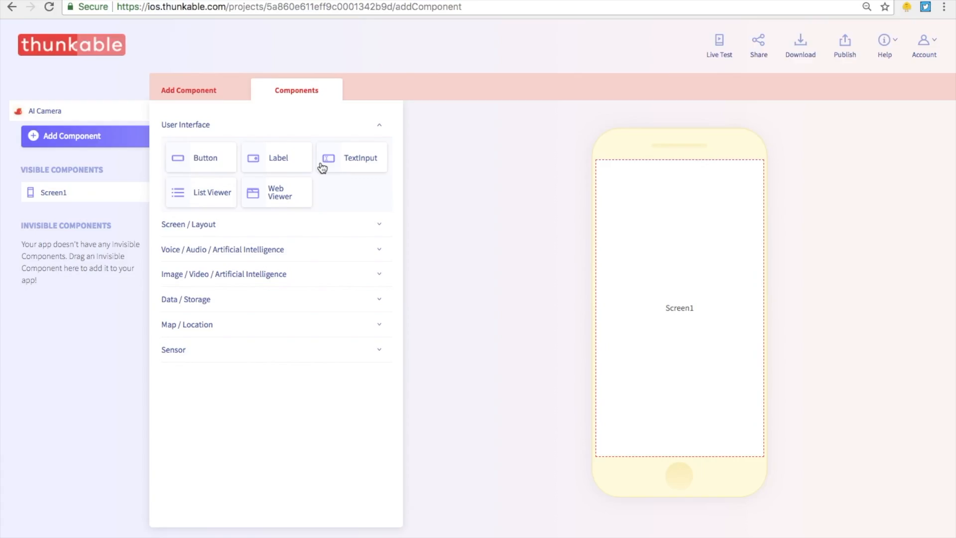
mouse_move(798, 230)
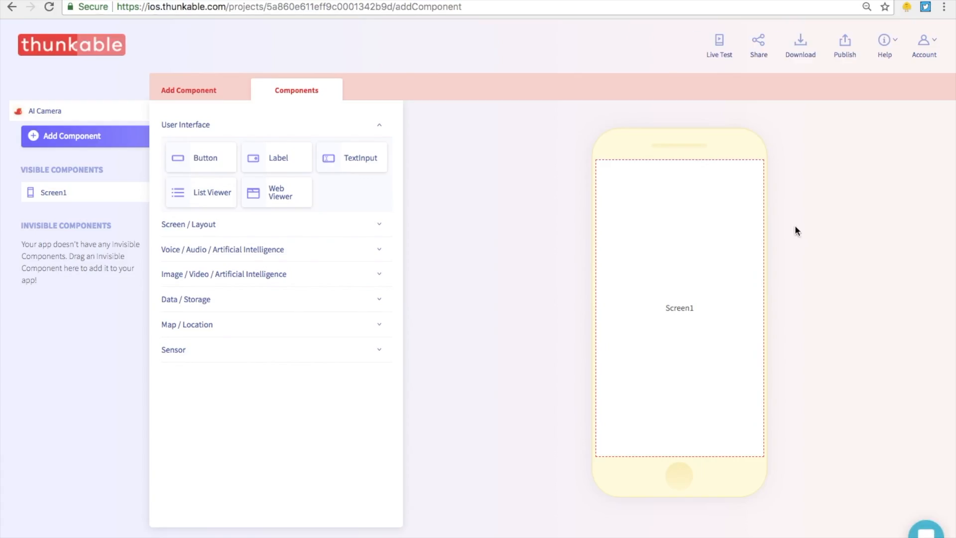
mouse_move(526, 234)
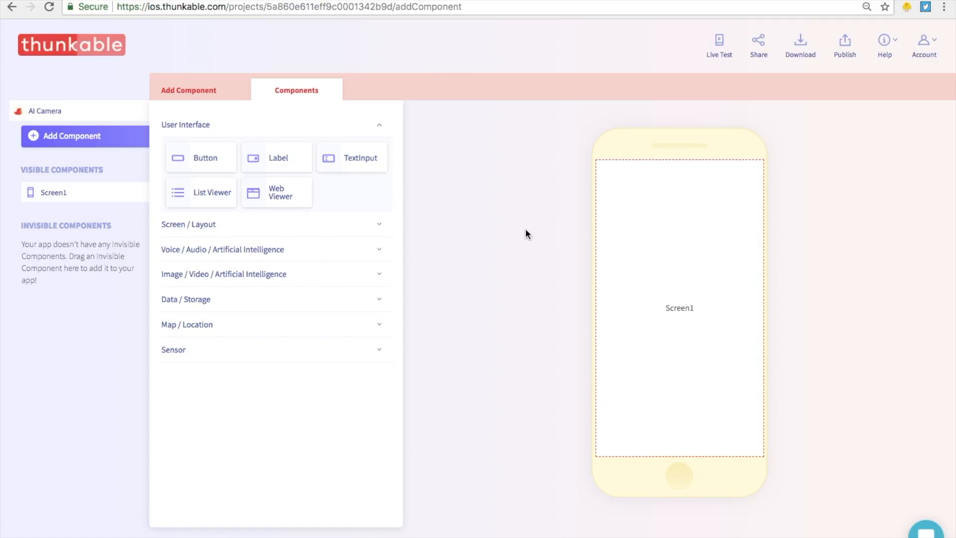
mouse_move(678, 292)
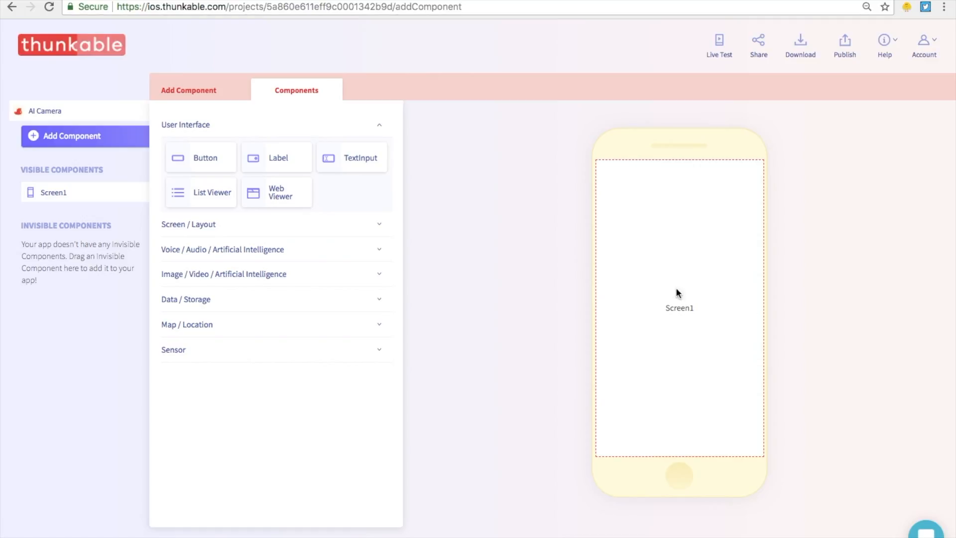
mouse_move(60, 202)
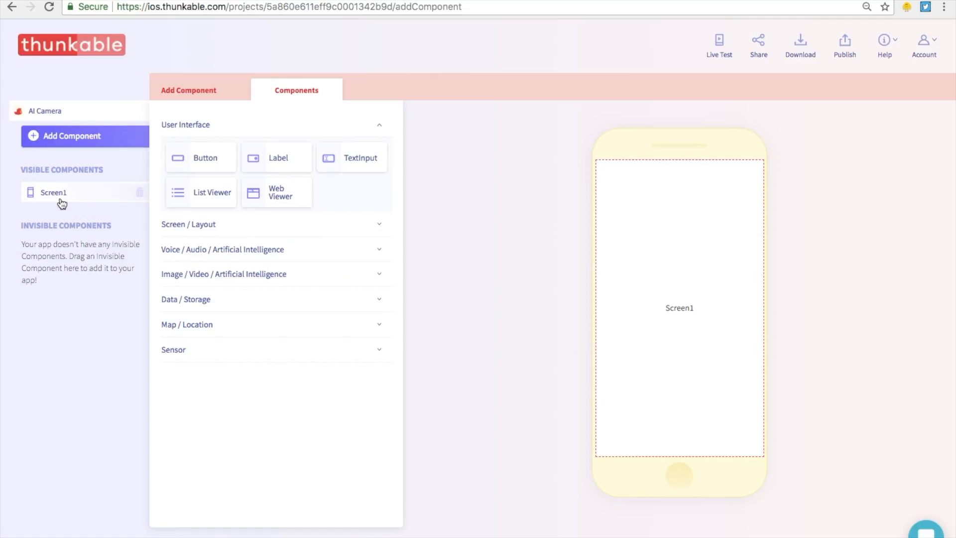
mouse_move(95, 164)
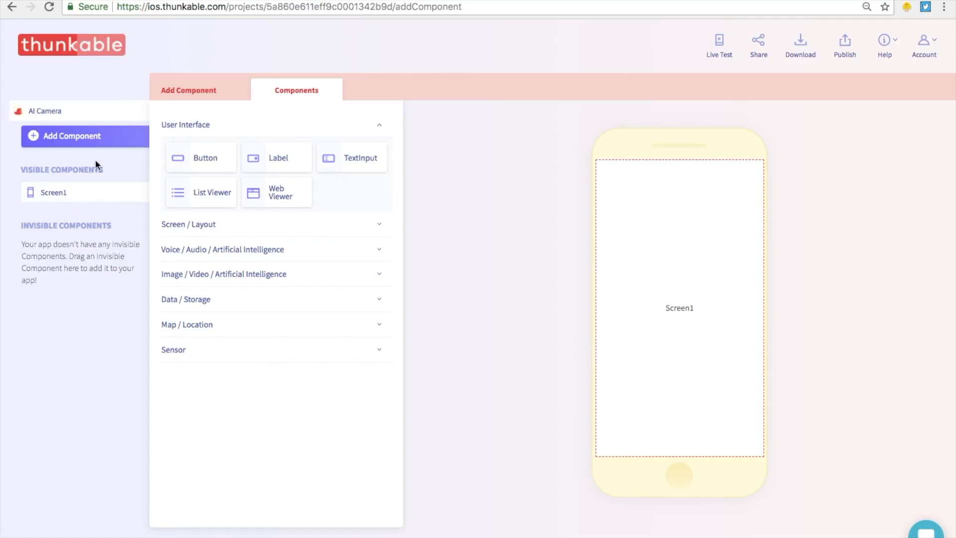
Set Screen1's BackgroundColor to purple (#ac2dc3) after trying a few shades.
left_click(53, 192)
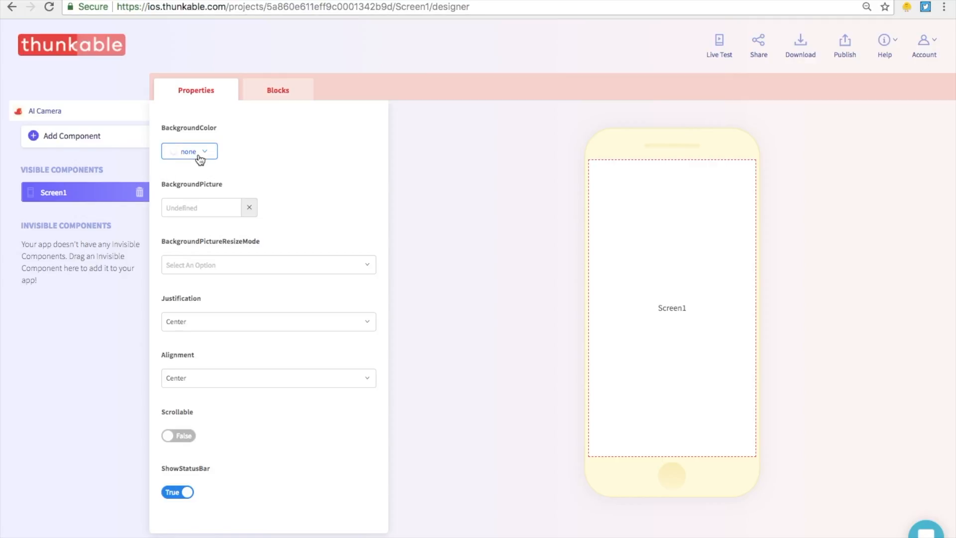
left_click(188, 151)
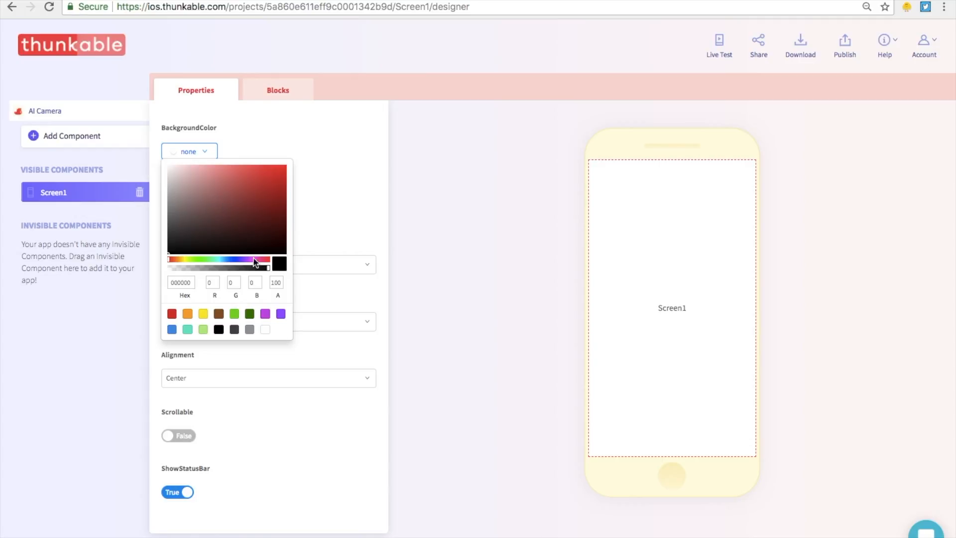
left_click(278, 176)
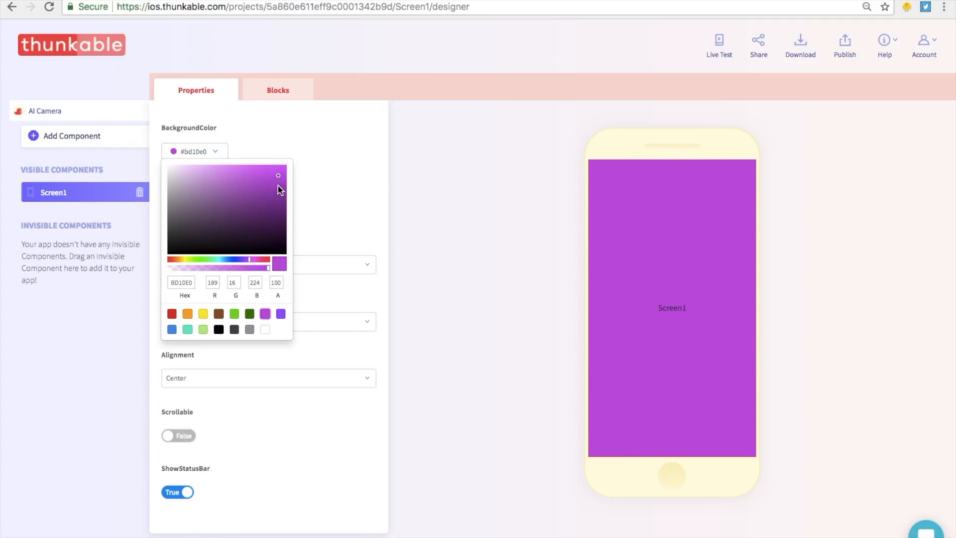
left_click(217, 207)
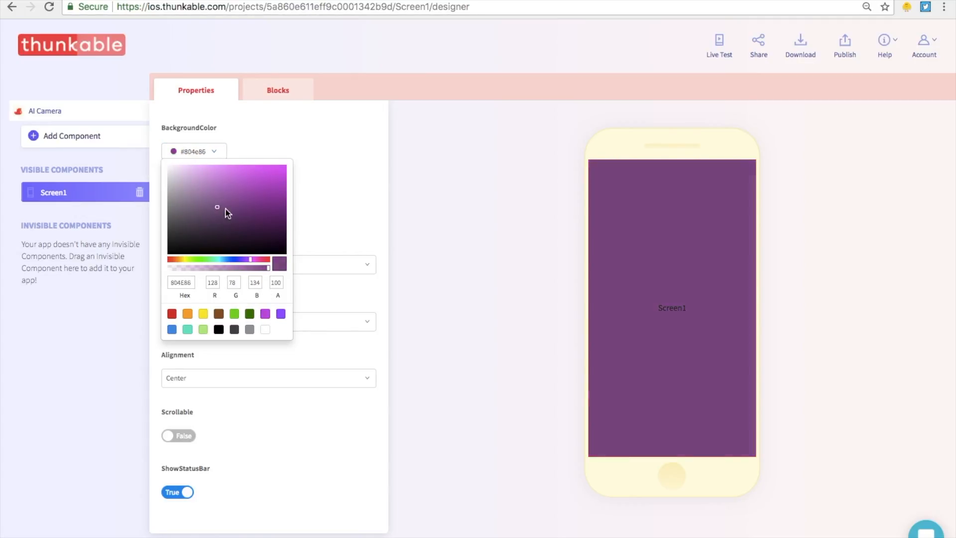
left_click(259, 187)
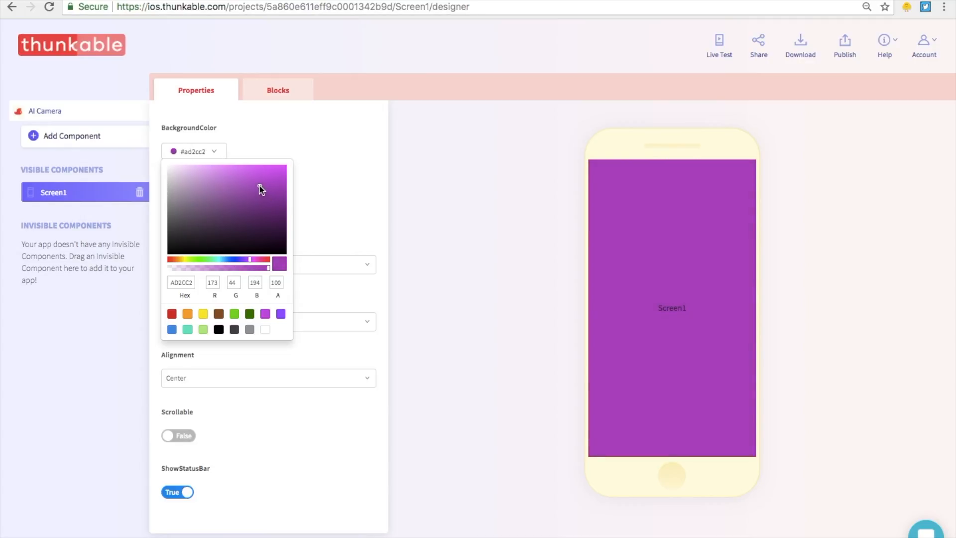
left_click(259, 185)
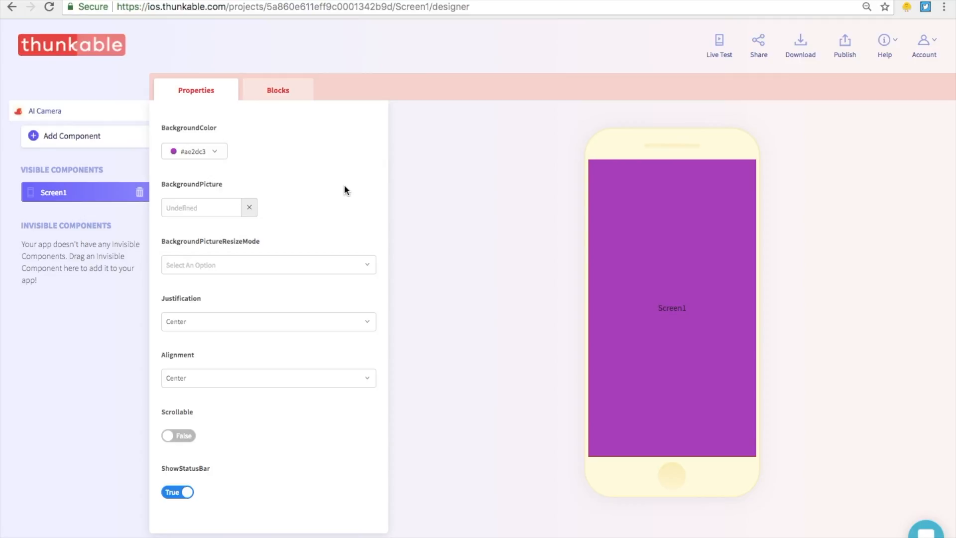
mouse_move(422, 221)
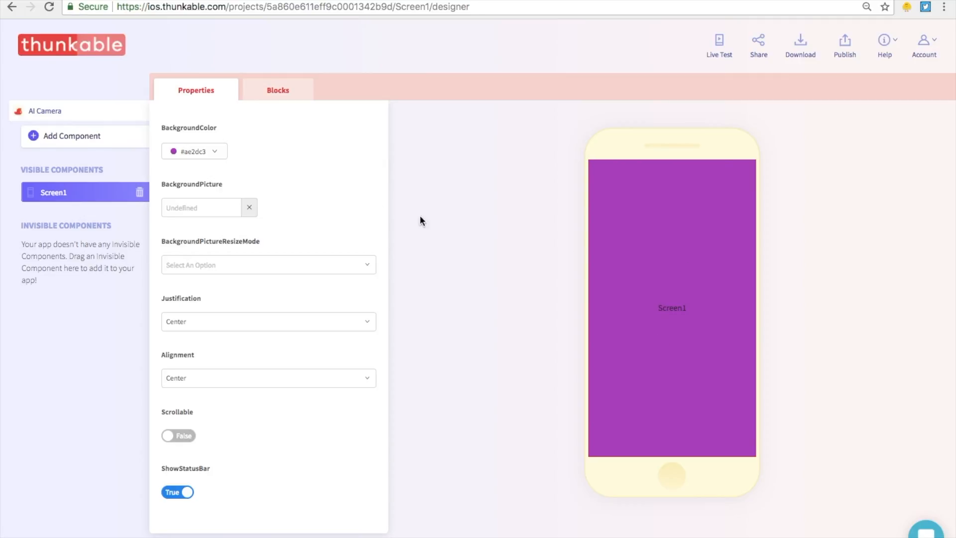
mouse_move(113, 145)
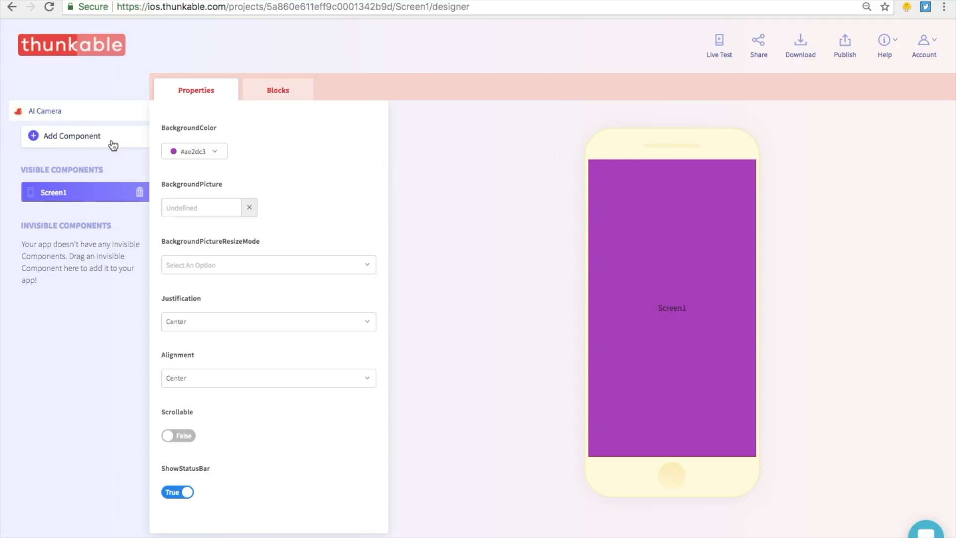
Bring up the component catalog to add a Button to Screen1.
left_click(71, 135)
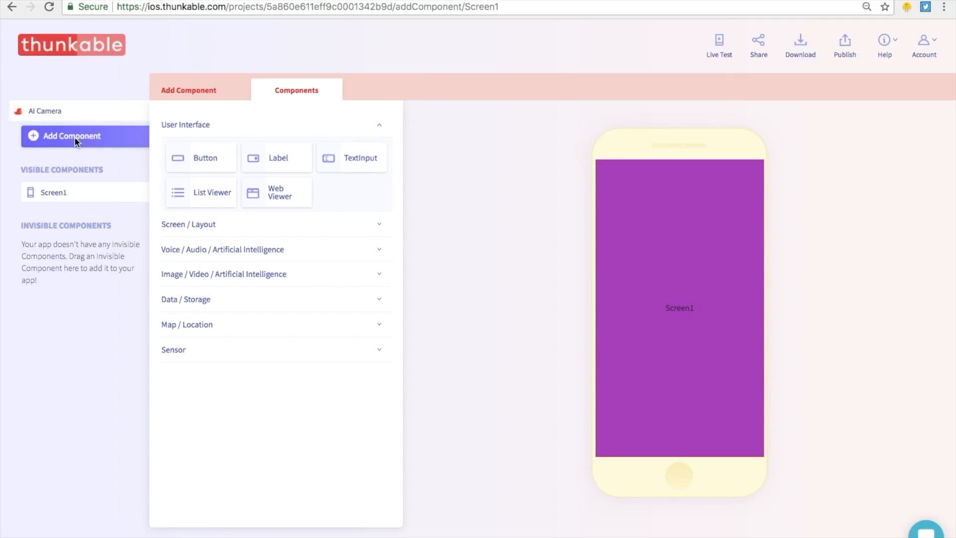
mouse_move(453, 236)
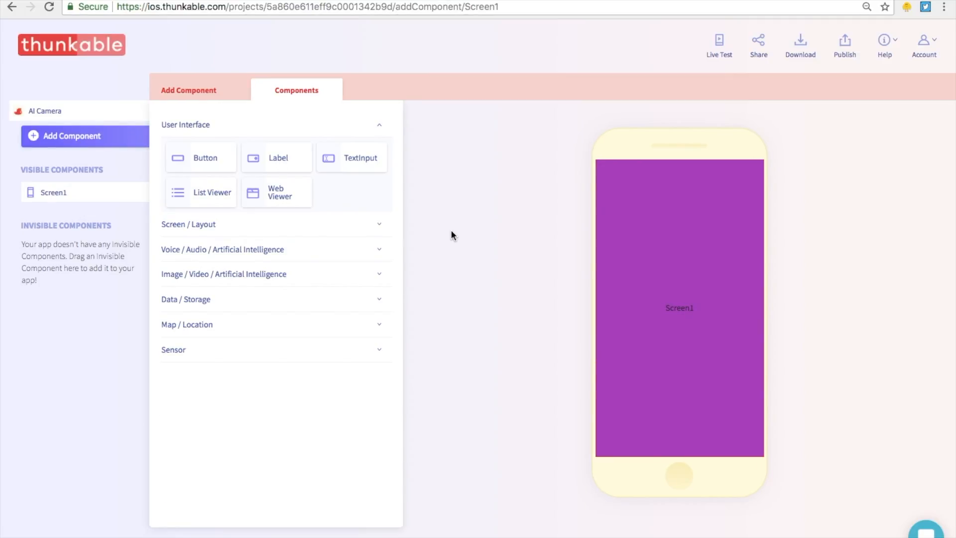
mouse_move(209, 161)
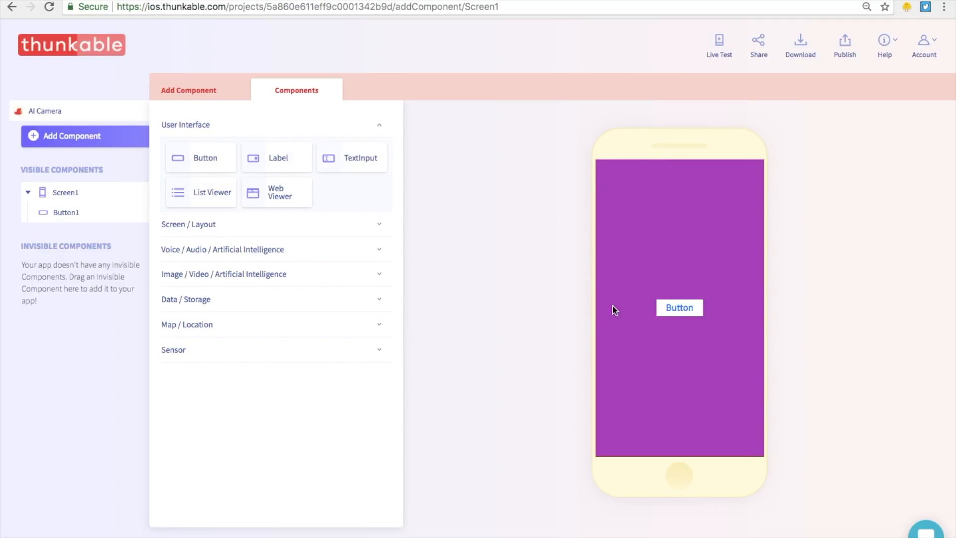
mouse_move(679, 308)
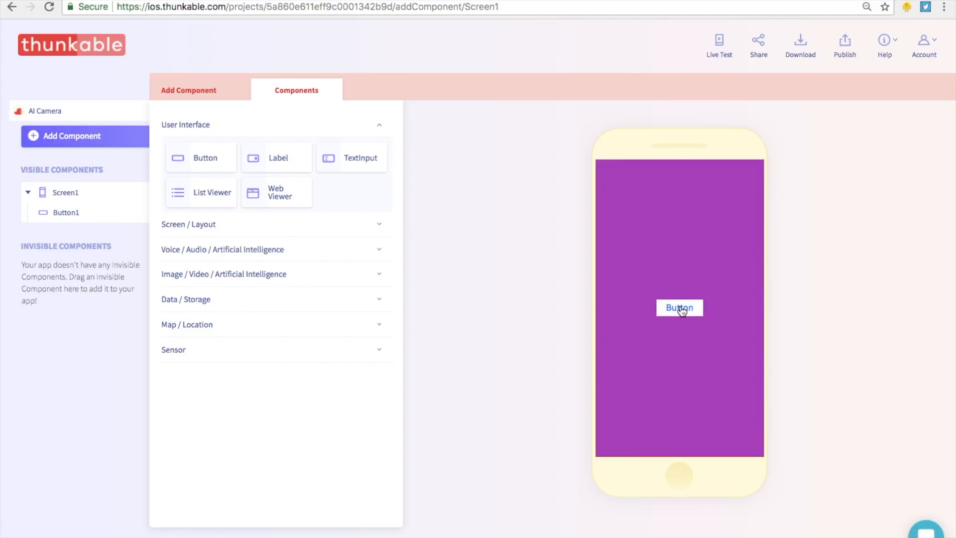
mouse_move(705, 326)
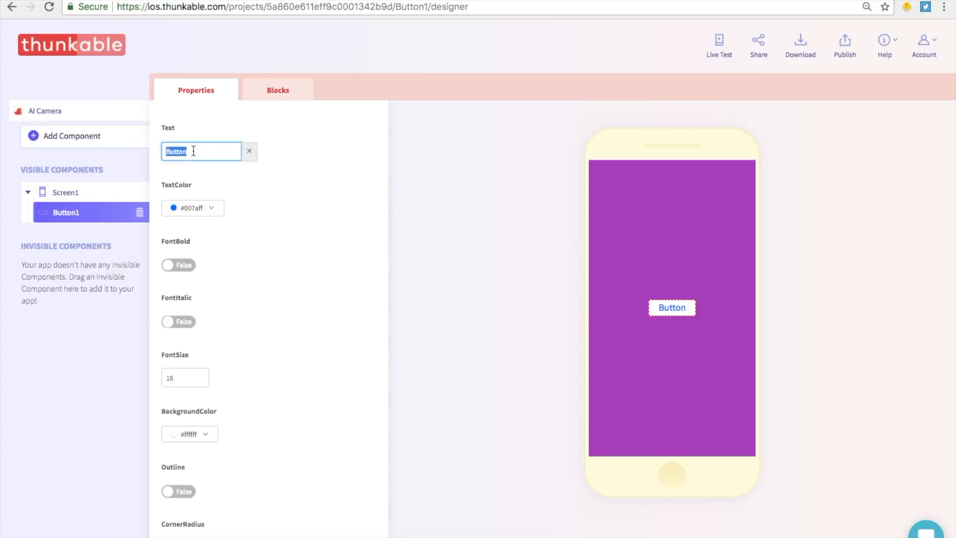
mouse_move(224, 151)
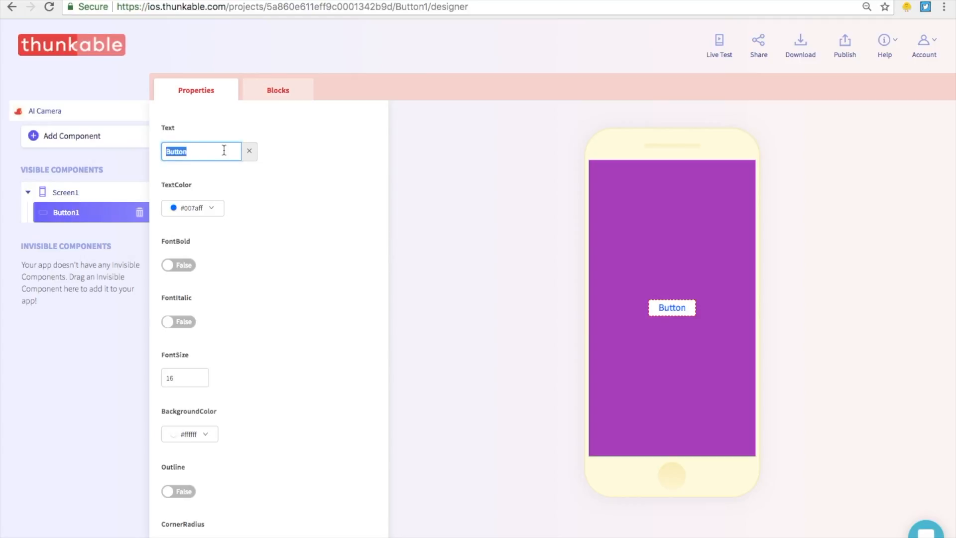
Label Button1 'Take a picture' with black (#000000) bold text.
type("Tak")
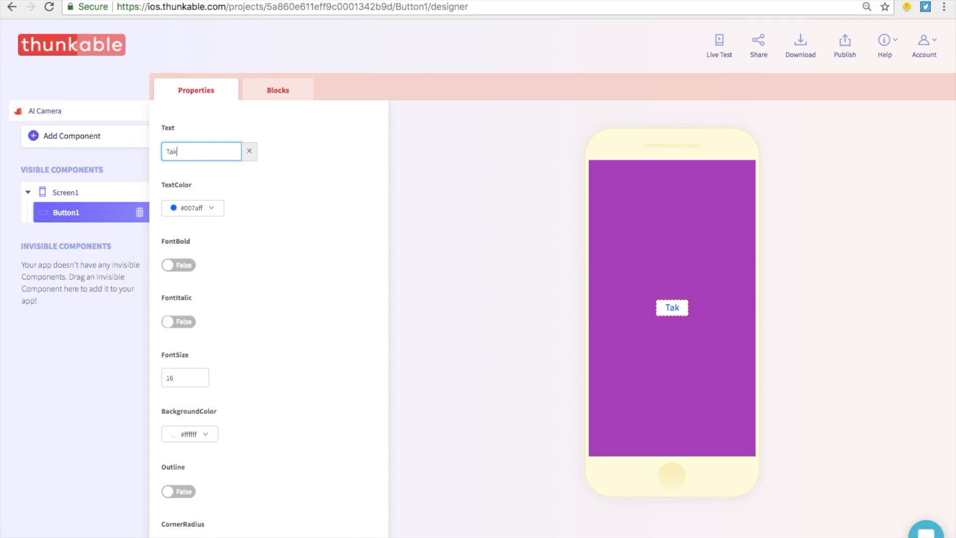
type("e a p")
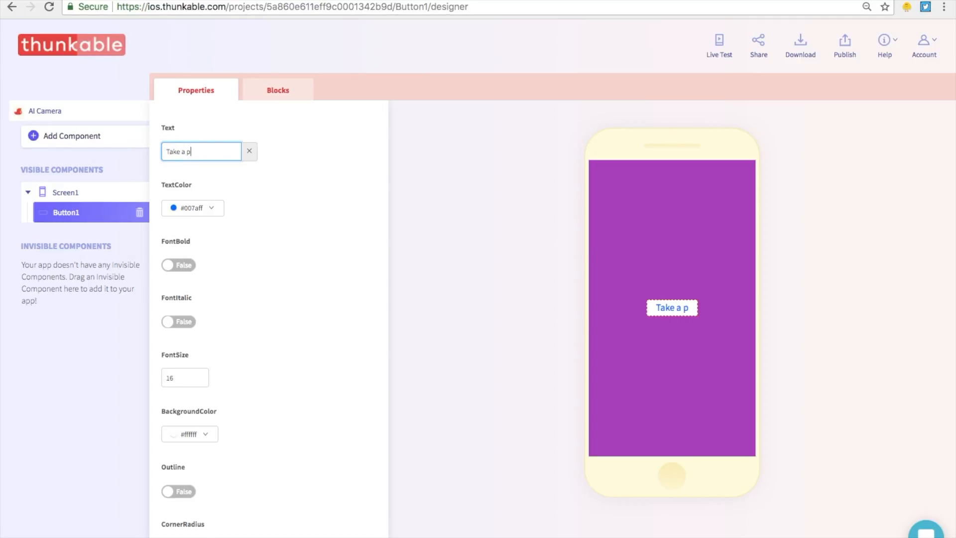
type("icture")
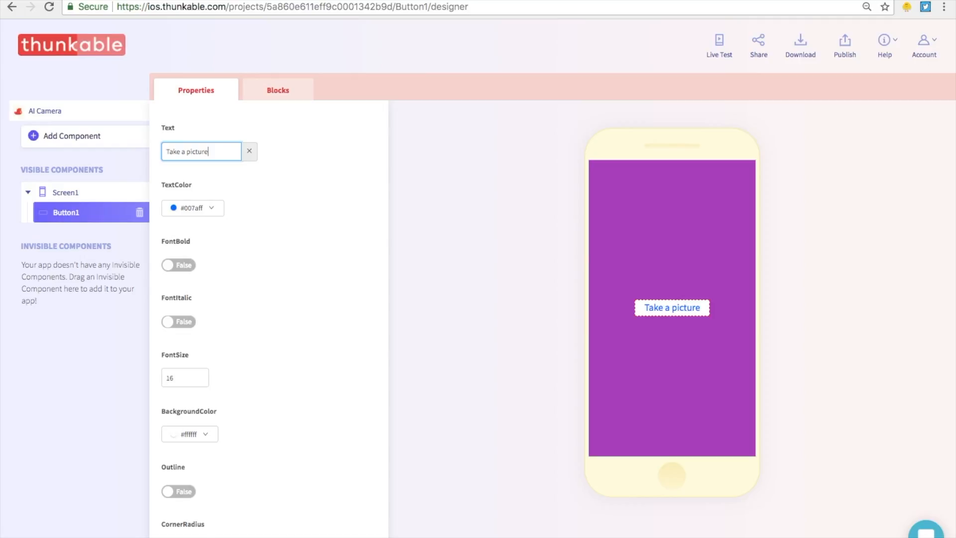
mouse_move(177, 194)
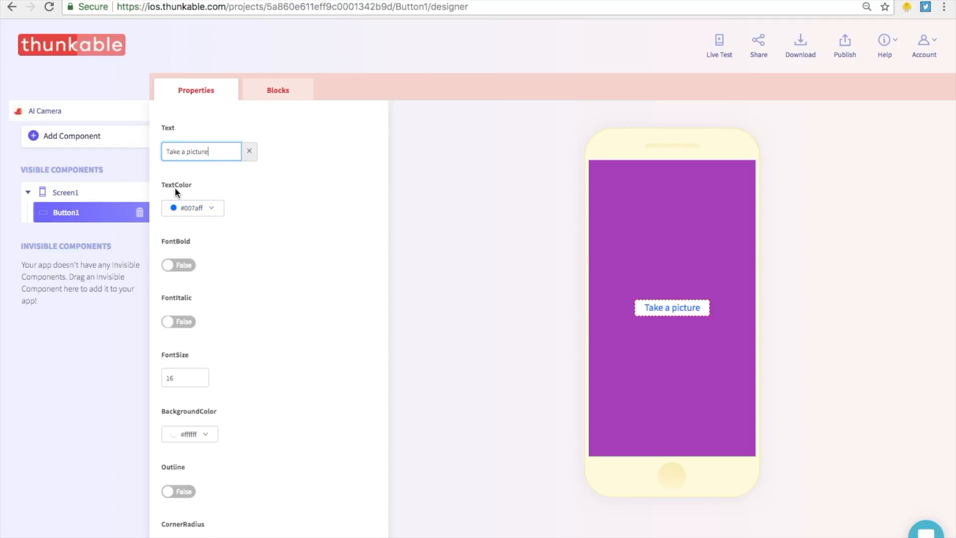
left_click(192, 207)
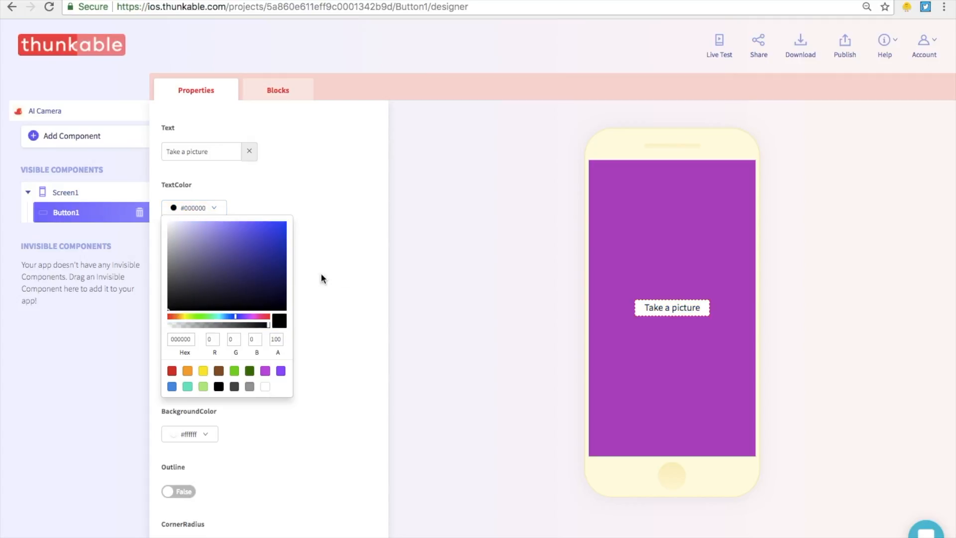
left_click(323, 278)
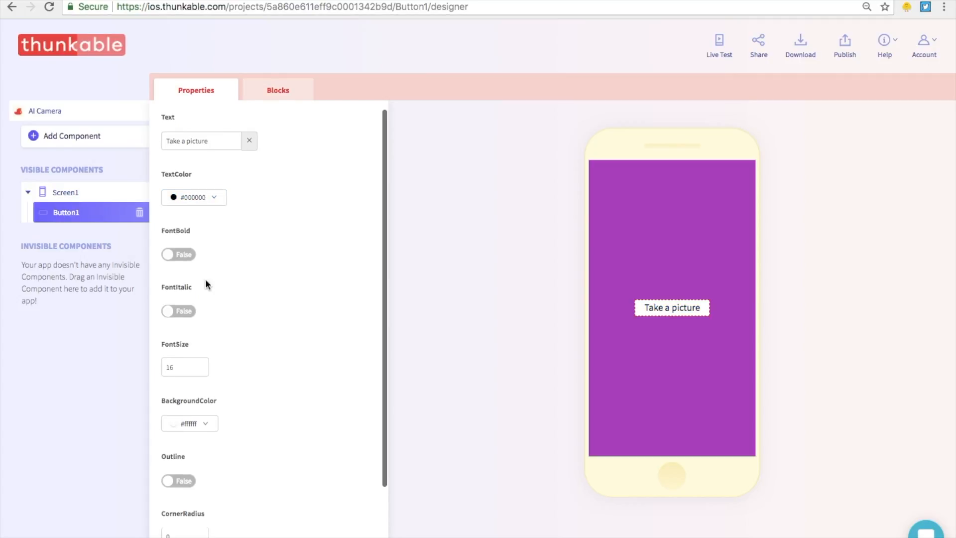
left_click(178, 254)
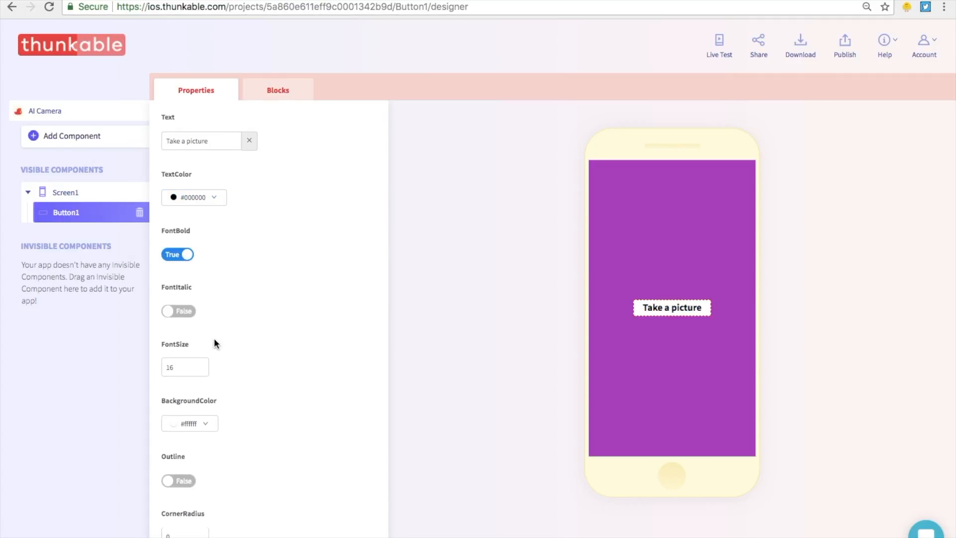
Give Button1 a yellow (#f8e71c) background and a raised look, then return to Screen1.
scroll("down", 3)
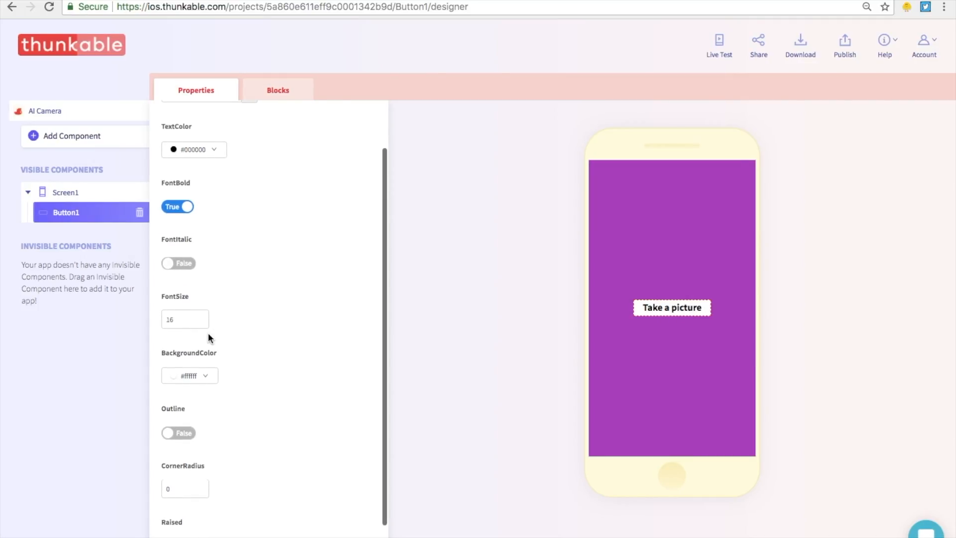
mouse_move(209, 386)
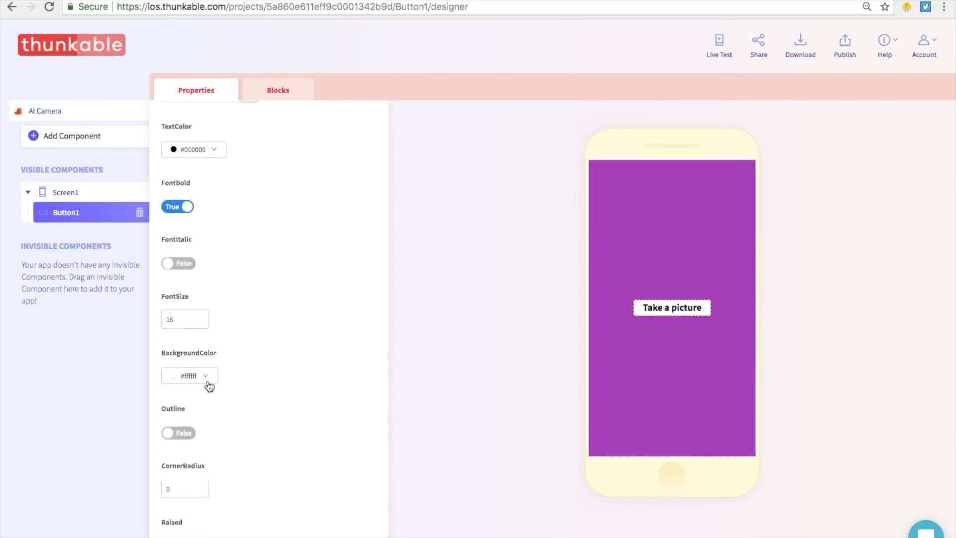
left_click(189, 375)
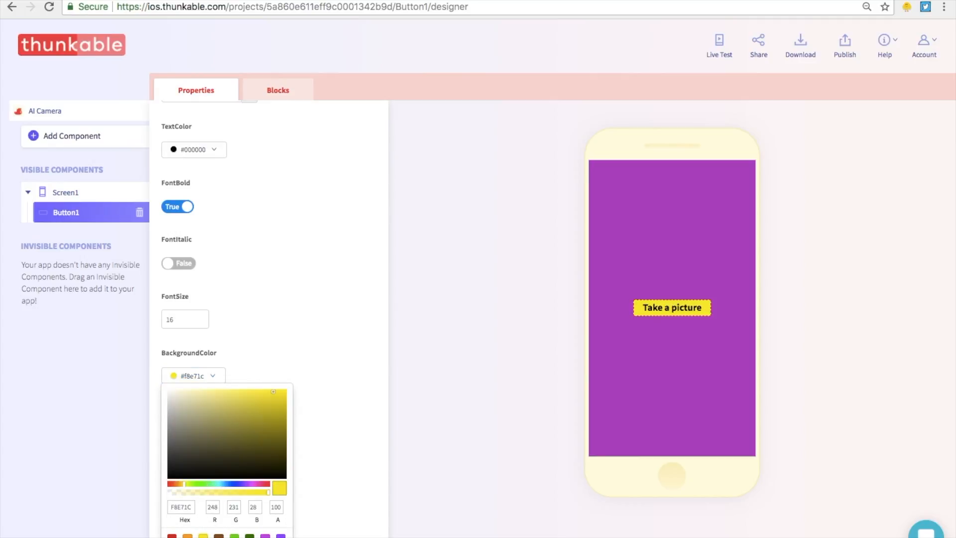
left_click(308, 385)
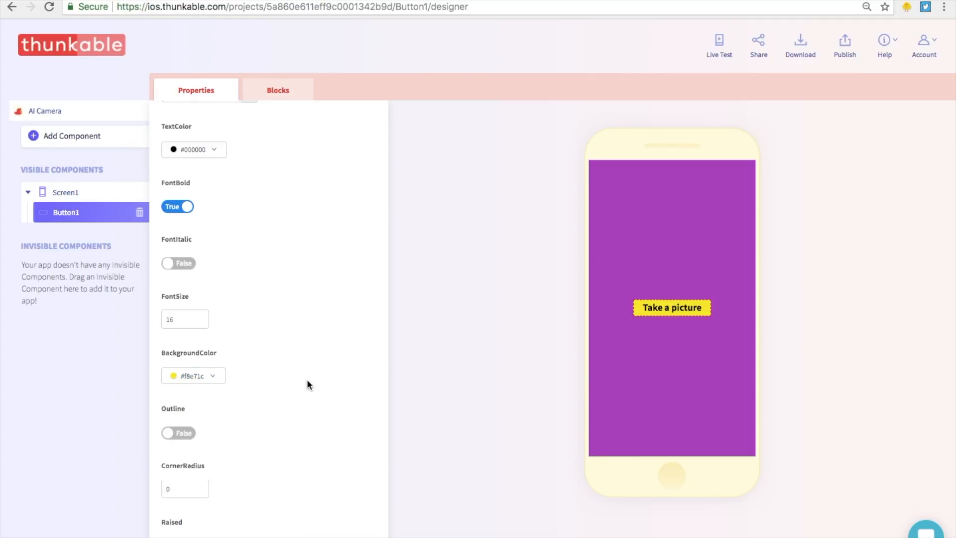
scroll("down", 3)
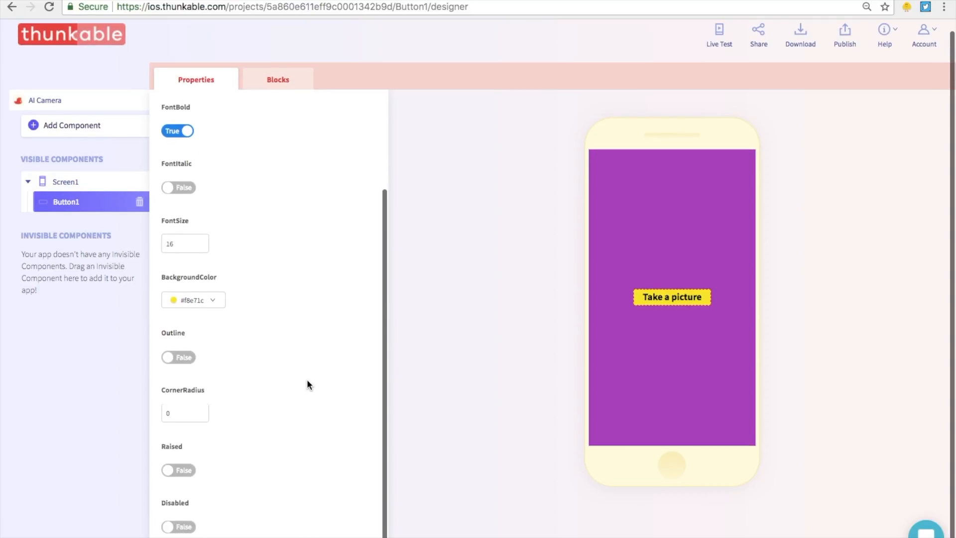
mouse_move(271, 389)
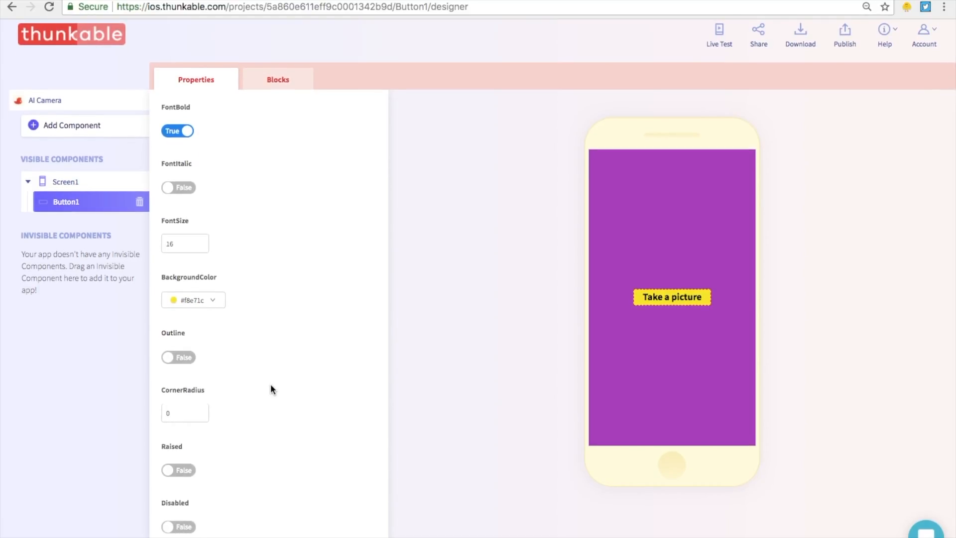
mouse_move(177, 472)
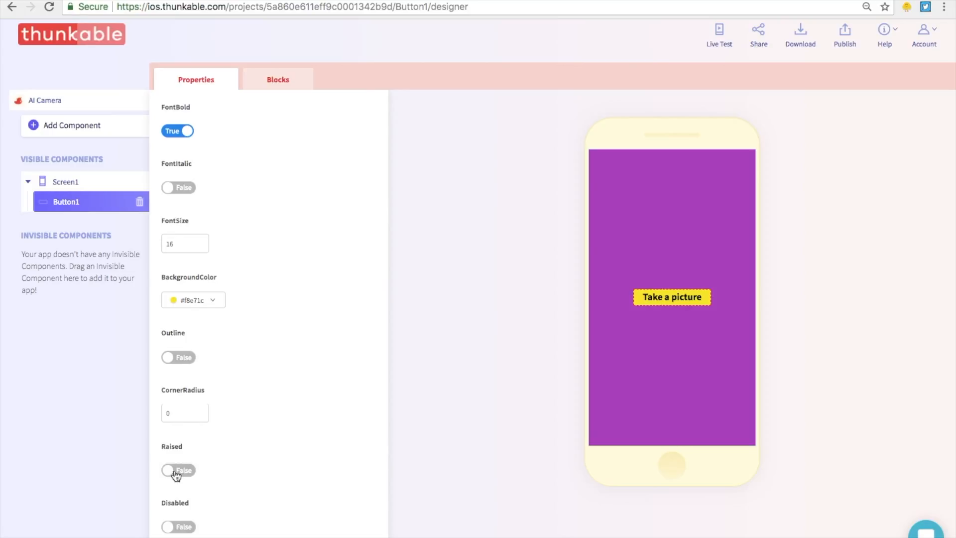
left_click(177, 470)
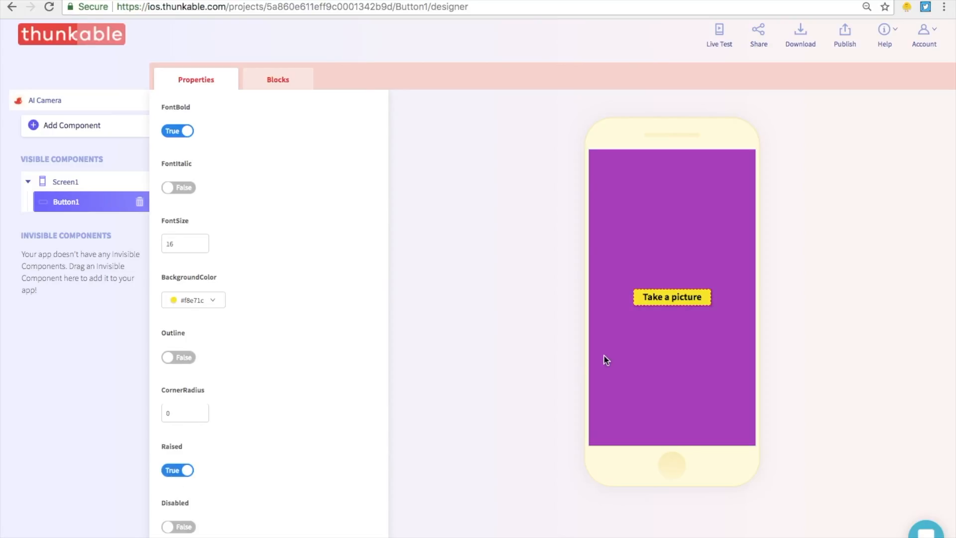
left_click(66, 182)
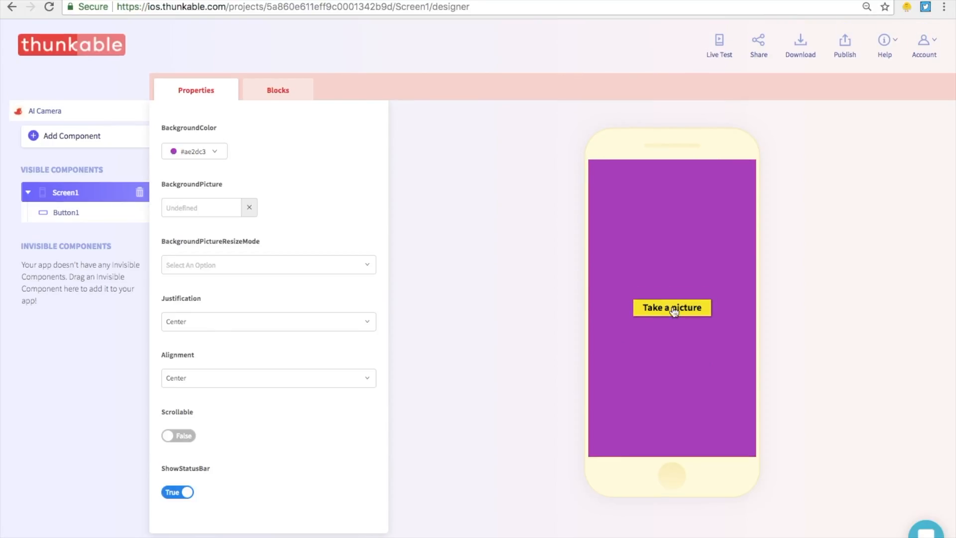
mouse_move(699, 313)
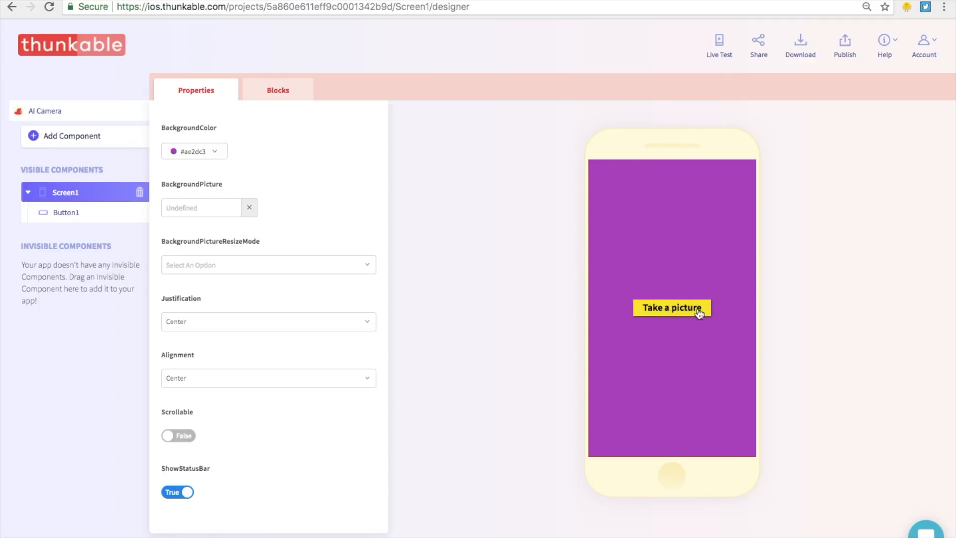
mouse_move(654, 316)
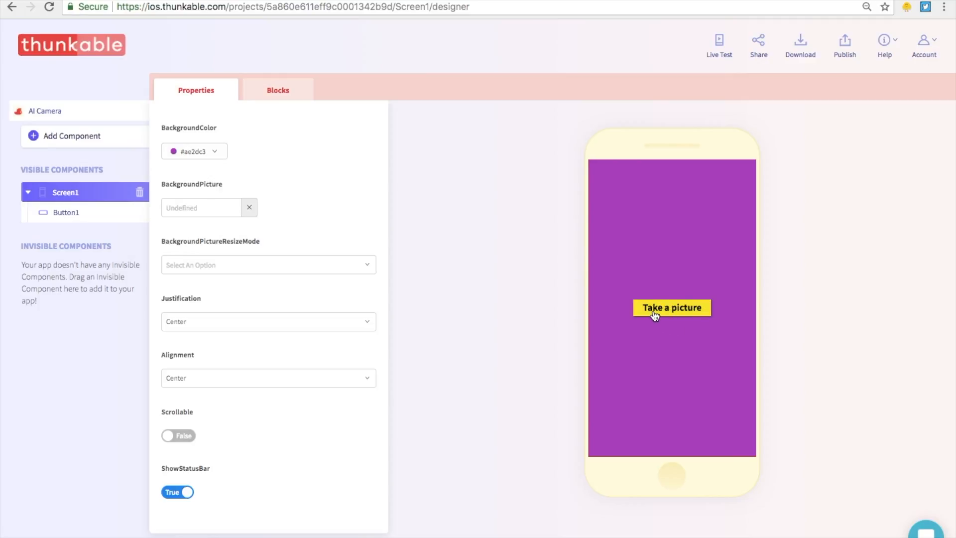
mouse_move(165, 176)
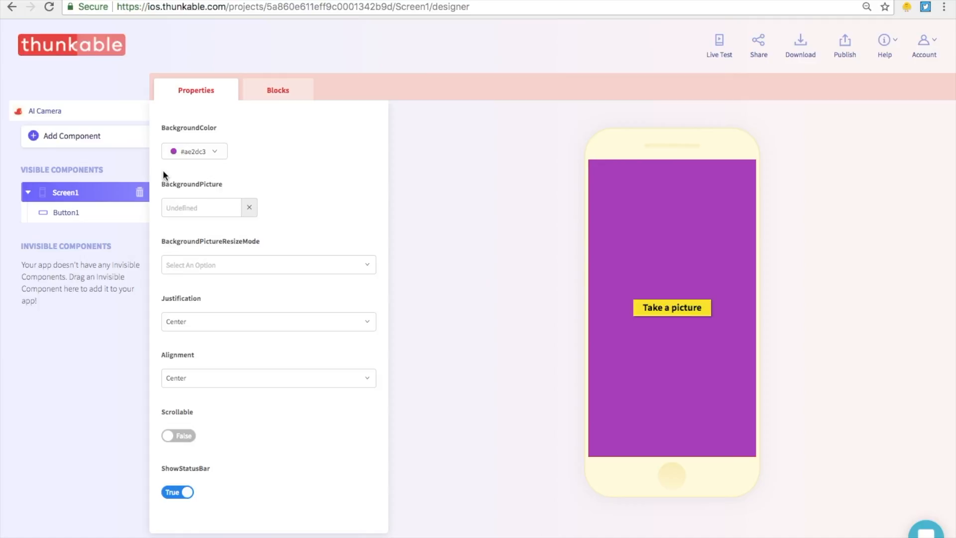
mouse_move(72, 147)
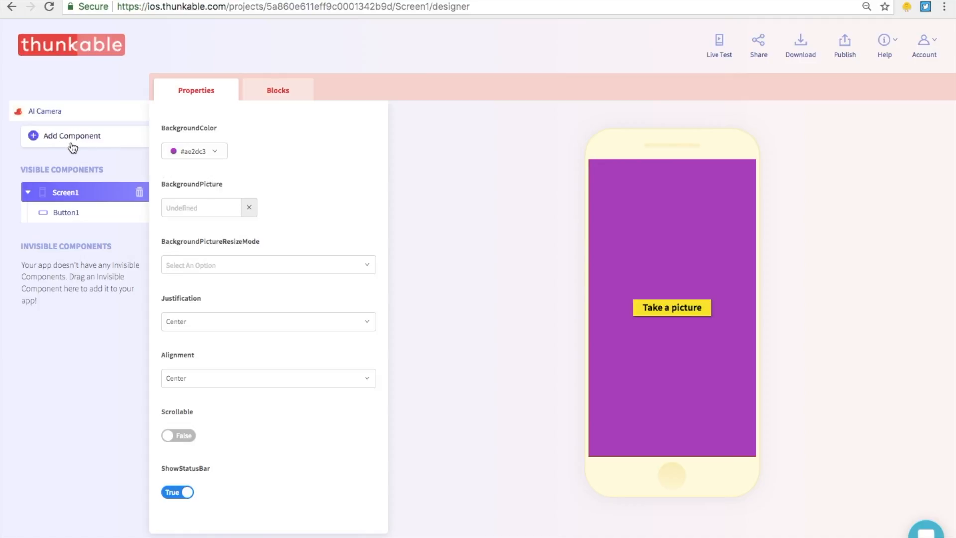
Show the Voice / Audio / AI components group to add Text To Speech.
left_click(71, 135)
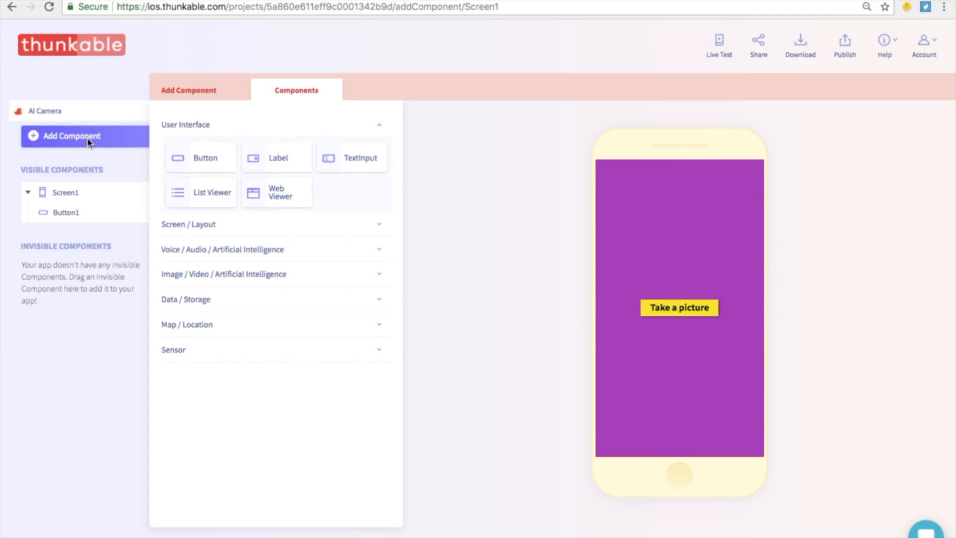
mouse_move(243, 254)
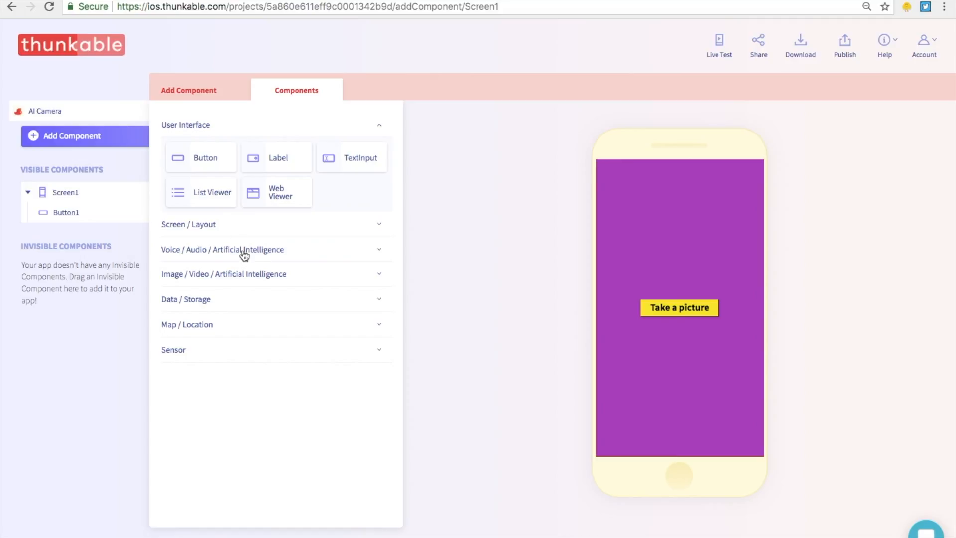
left_click(244, 249)
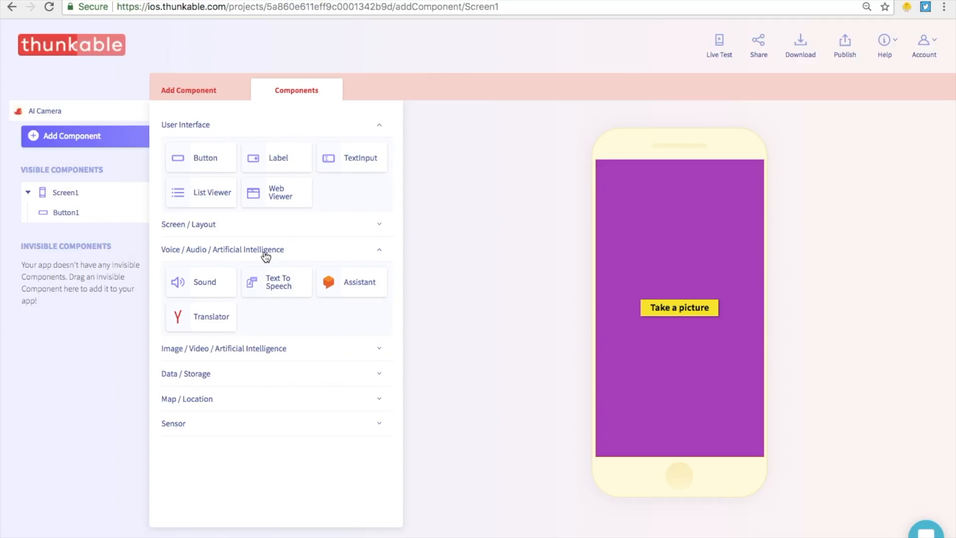
mouse_move(283, 272)
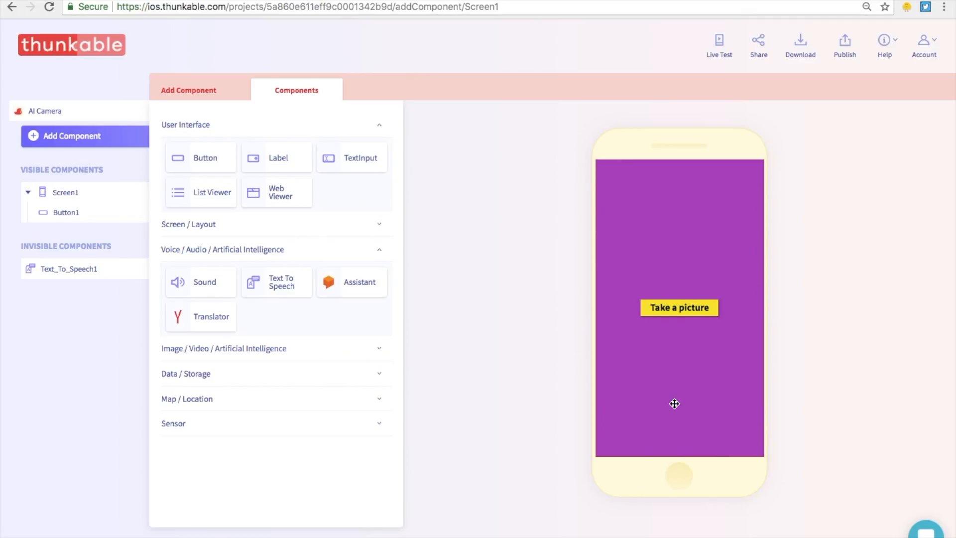
mouse_move(42, 268)
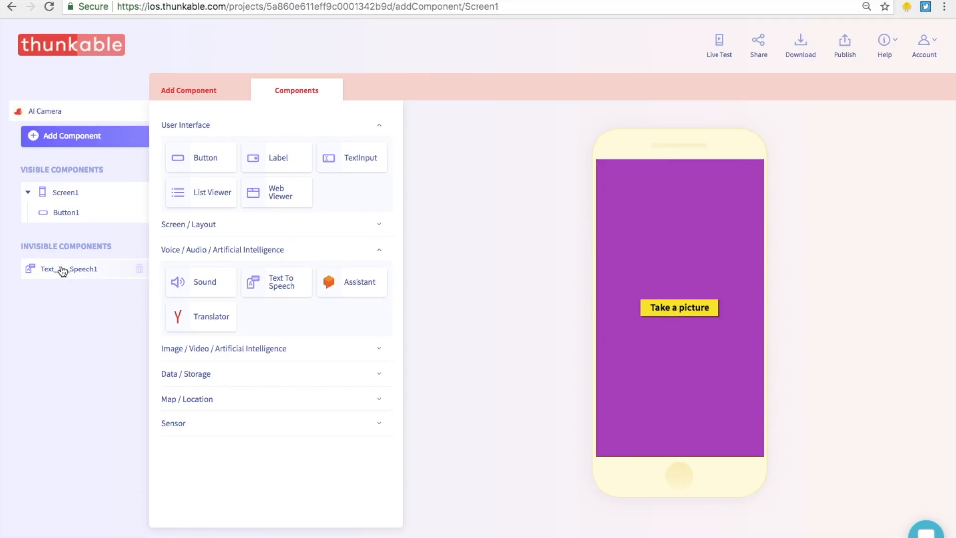
mouse_move(68, 275)
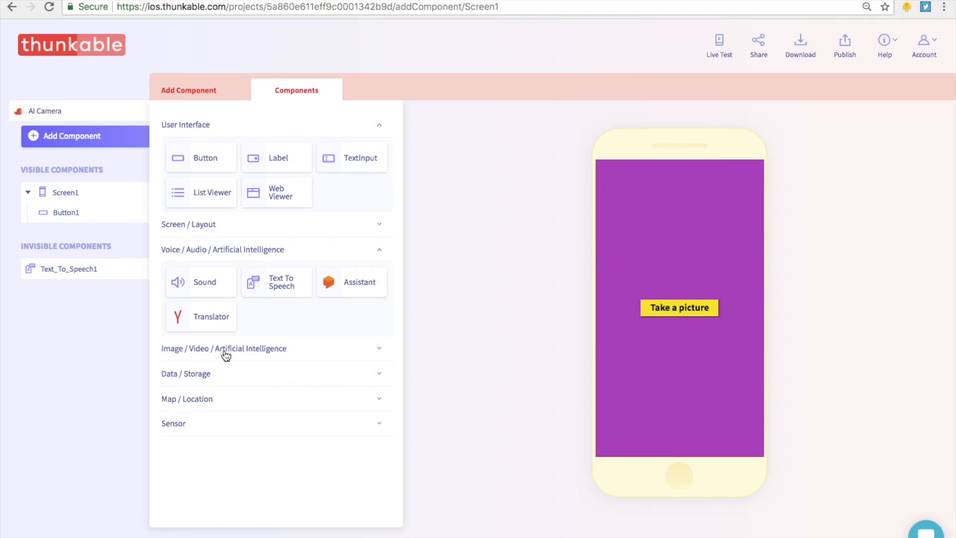
From the Image / Video / AI group, add a Camera component to the app.
left_click(223, 349)
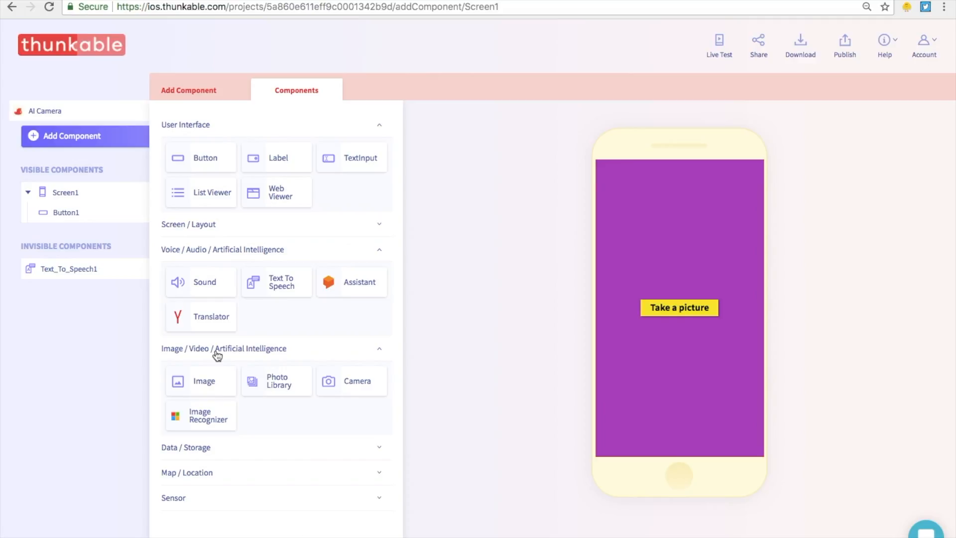
mouse_move(208, 375)
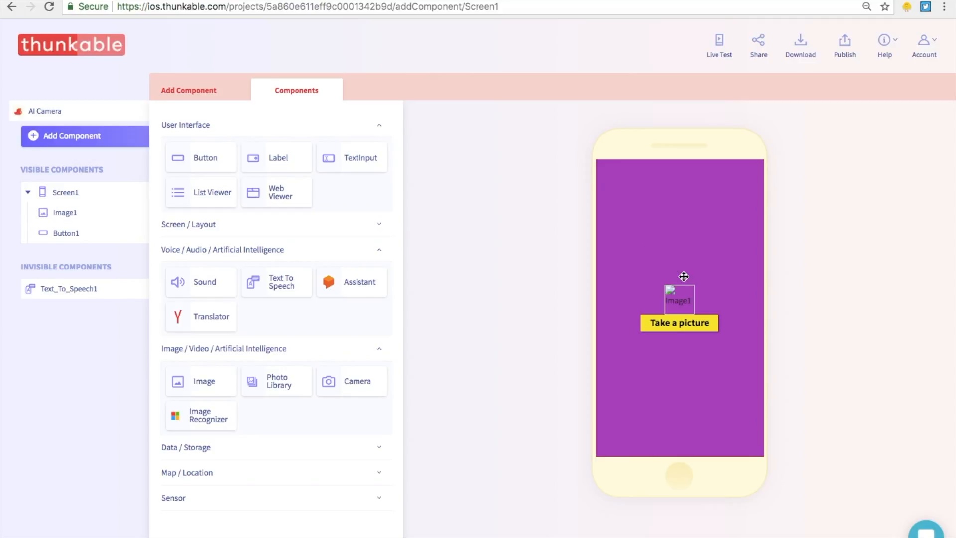
mouse_move(348, 381)
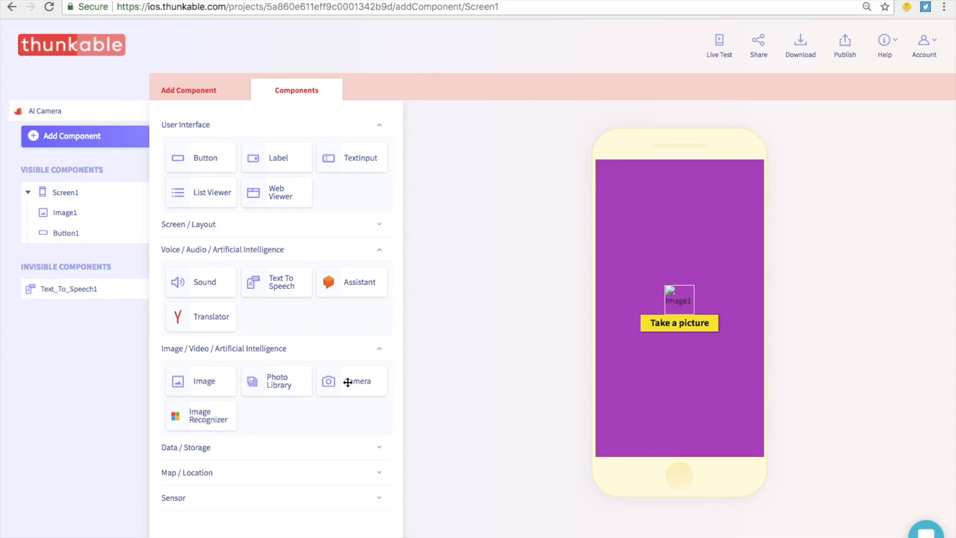
mouse_move(350, 384)
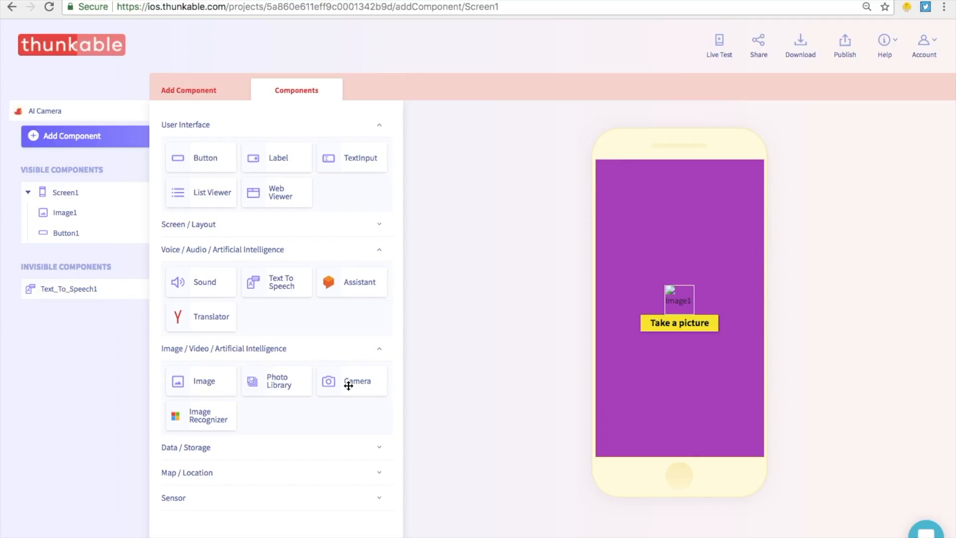
left_click(357, 380)
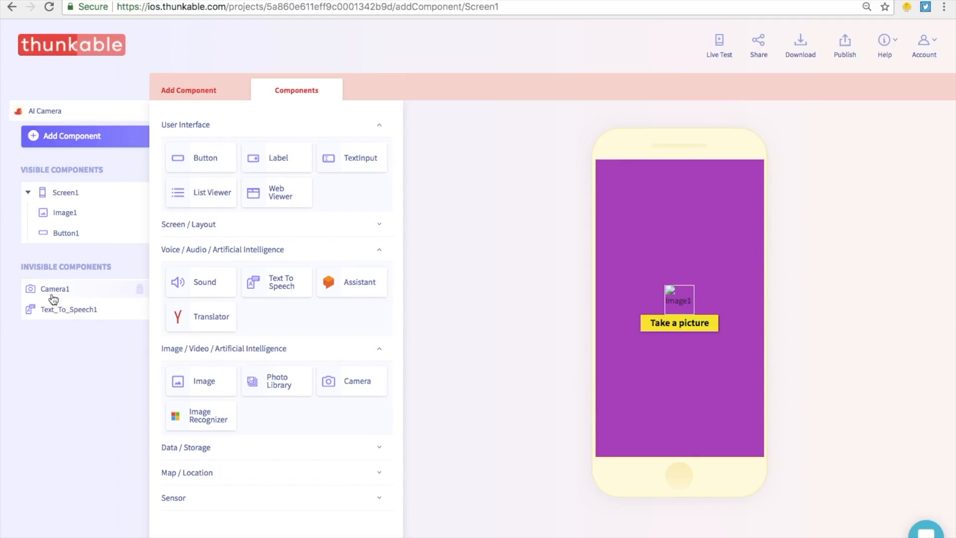
mouse_move(153, 368)
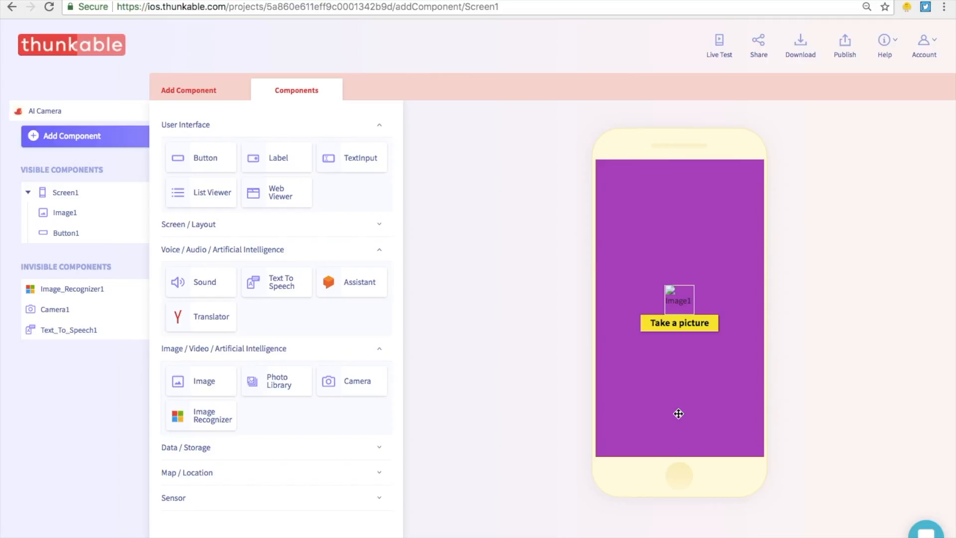
mouse_move(671, 310)
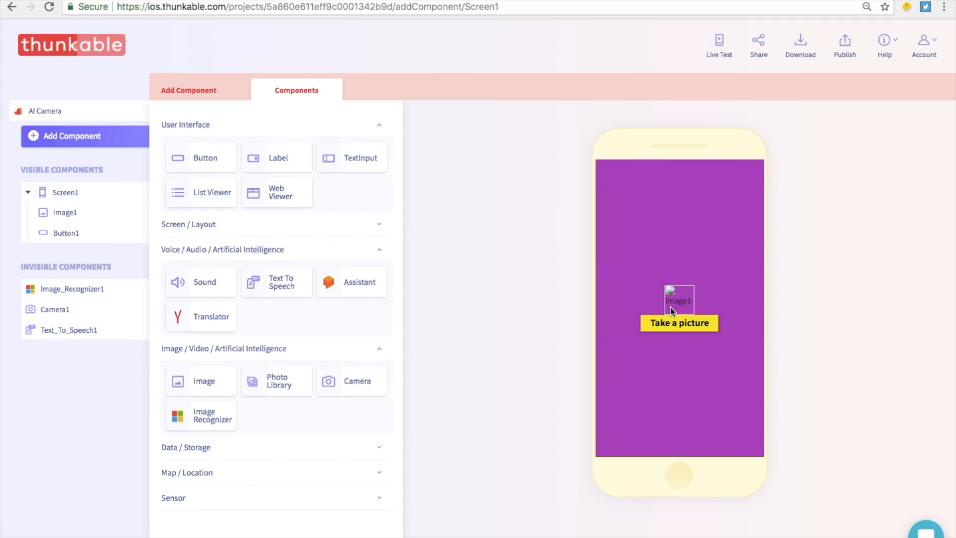
mouse_move(390, 268)
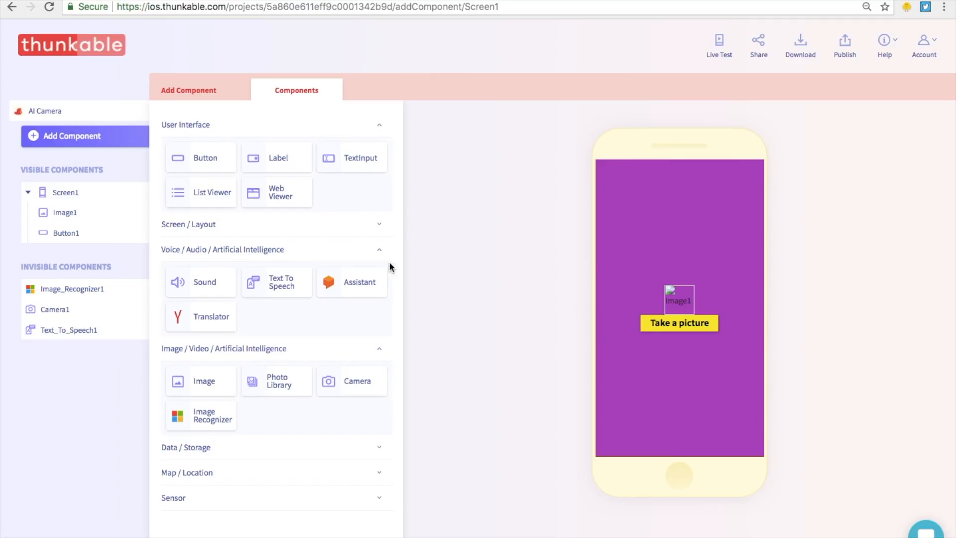
mouse_move(238, 146)
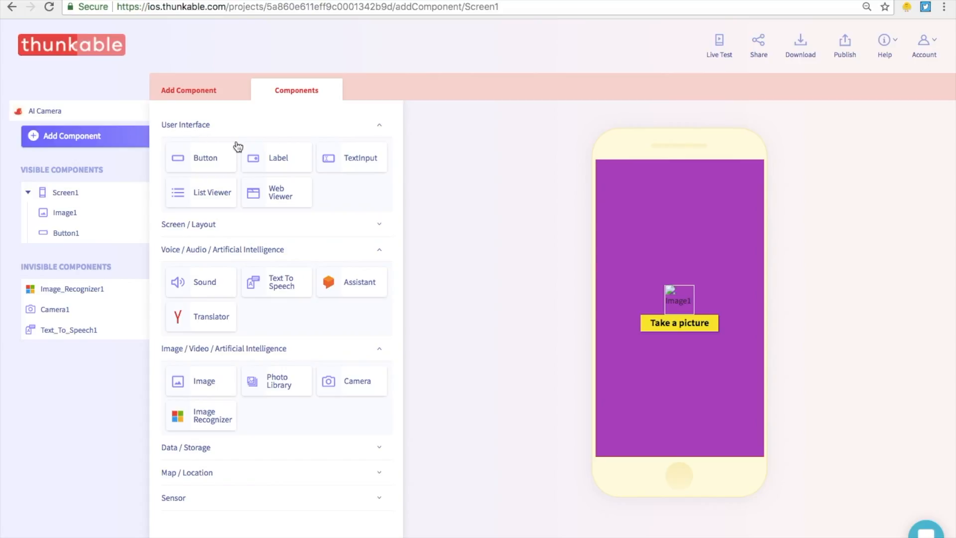
mouse_move(279, 161)
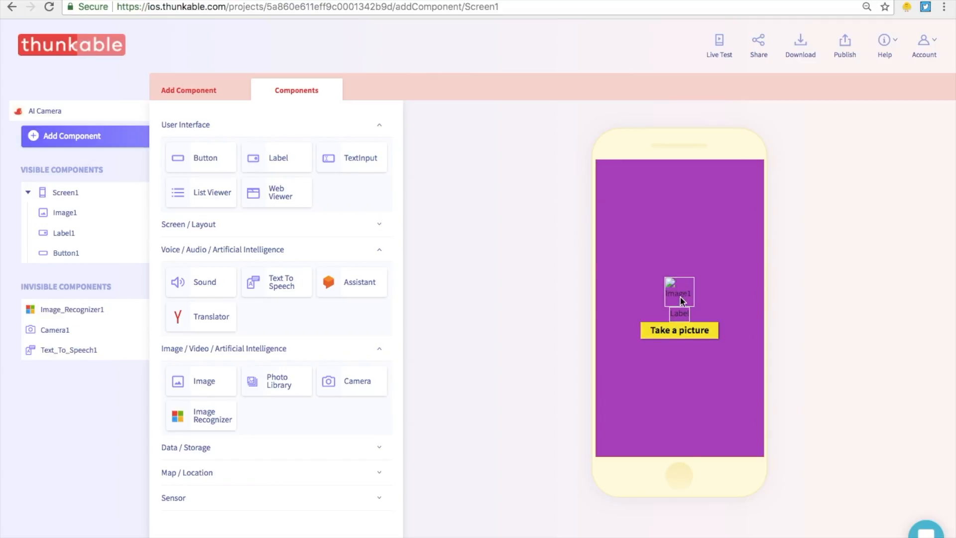
mouse_move(688, 334)
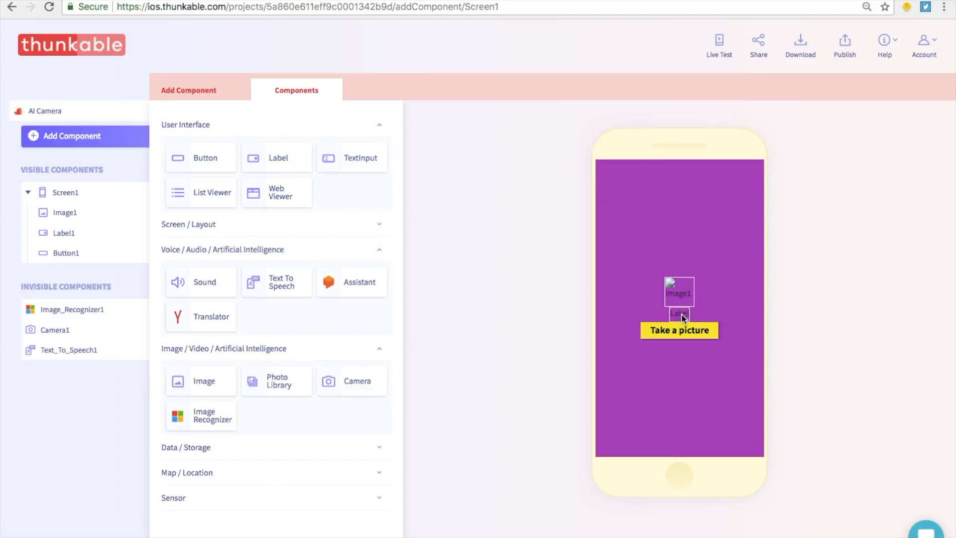
mouse_move(678, 317)
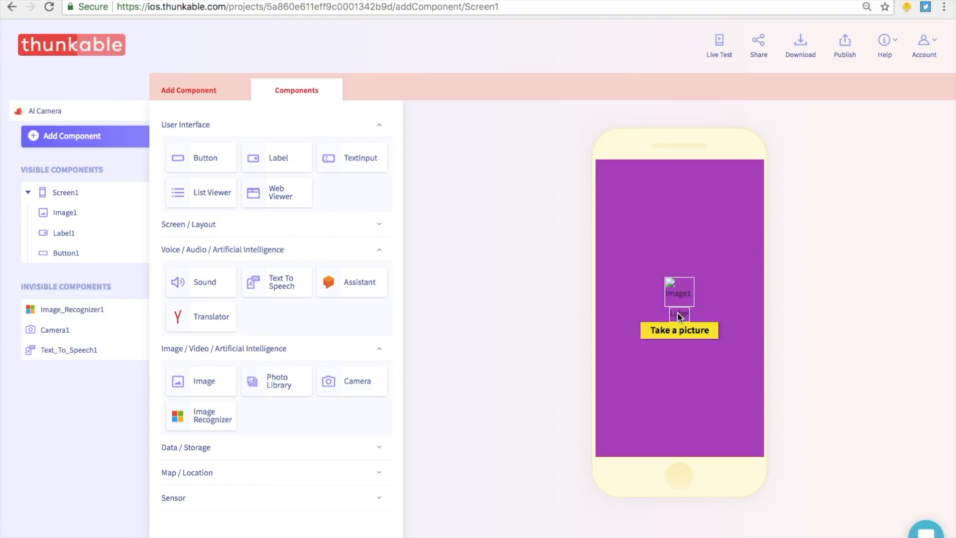
Set Image1's Height to 300 and begin setting its Width to 300.
left_click(65, 212)
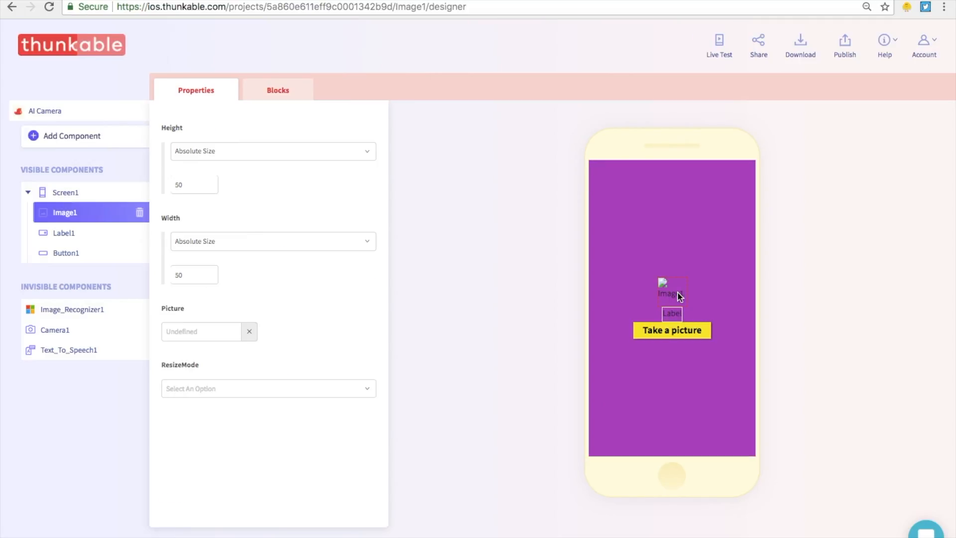
mouse_move(663, 297)
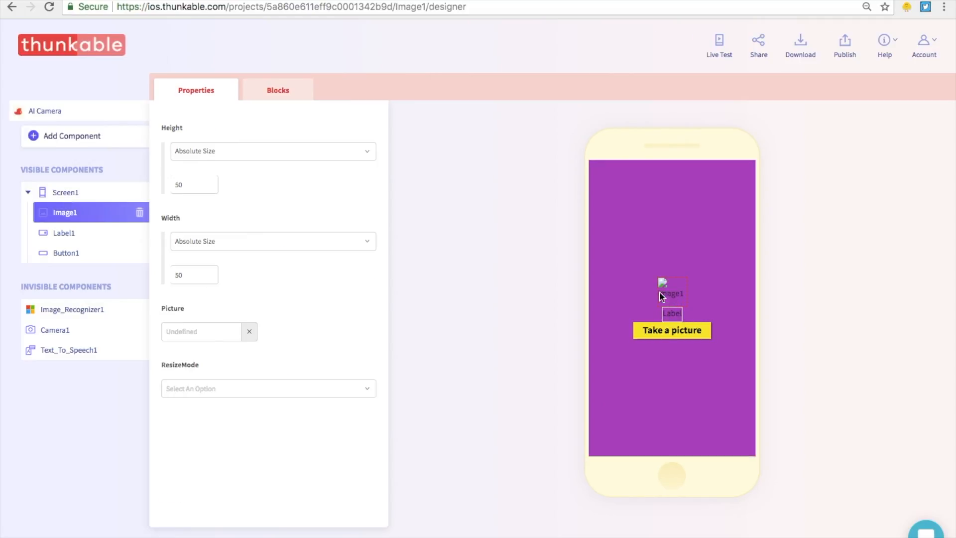
mouse_move(230, 199)
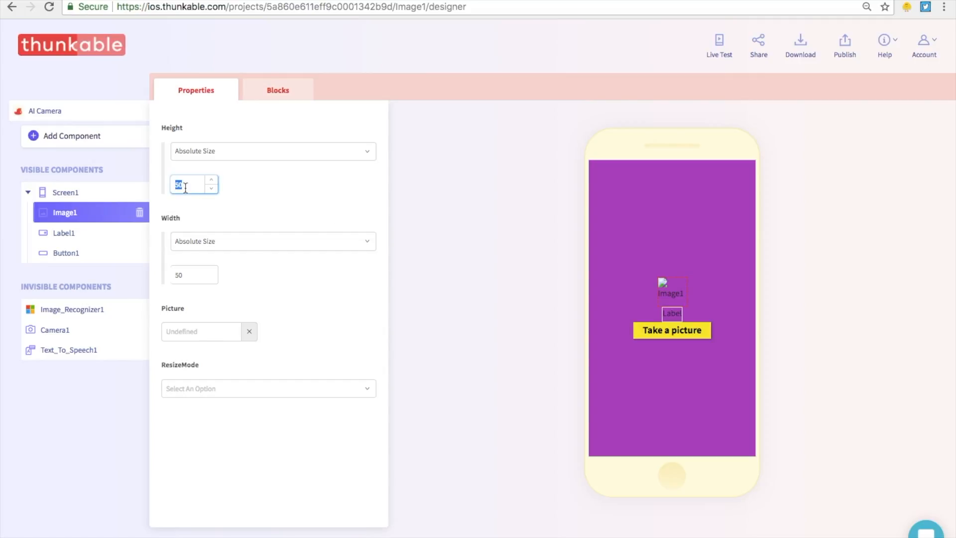
type("300")
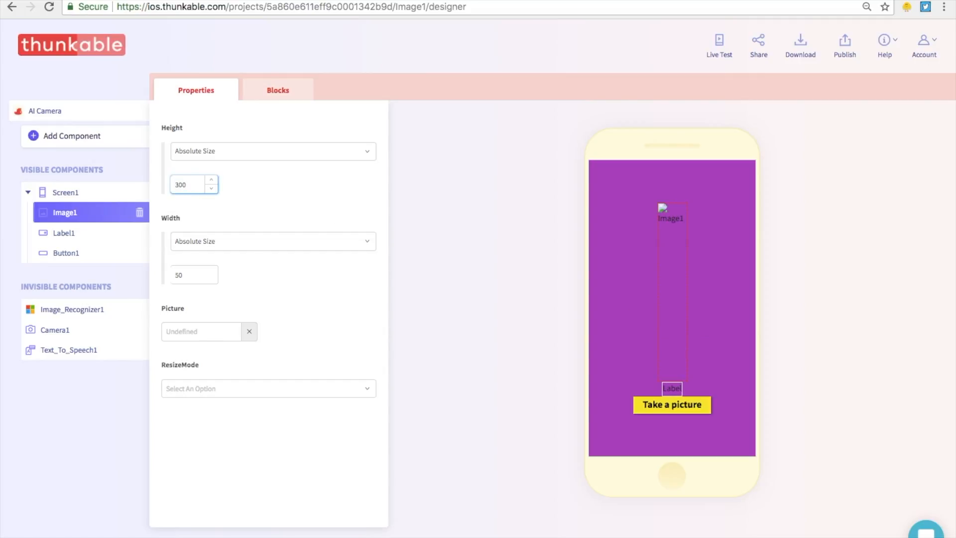
left_click(193, 275)
type("300")
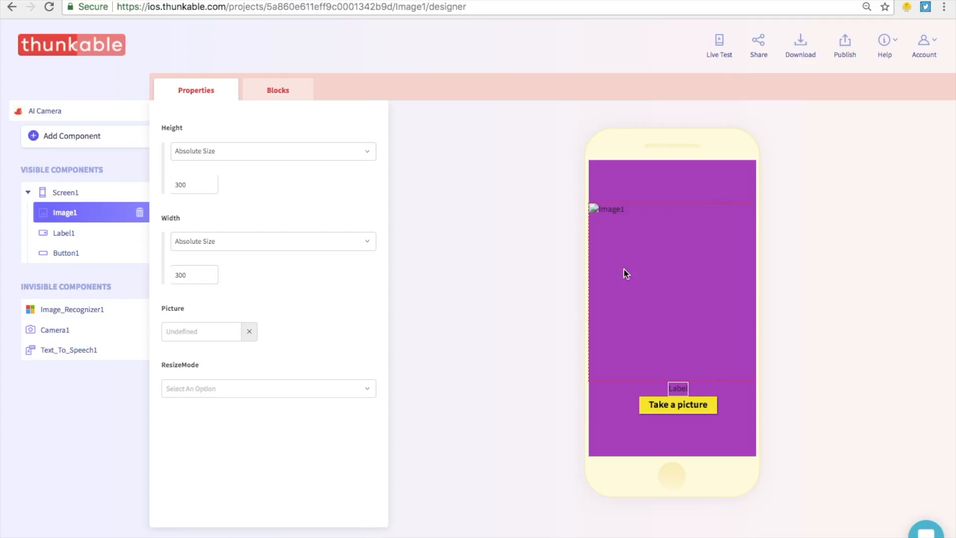
mouse_move(636, 278)
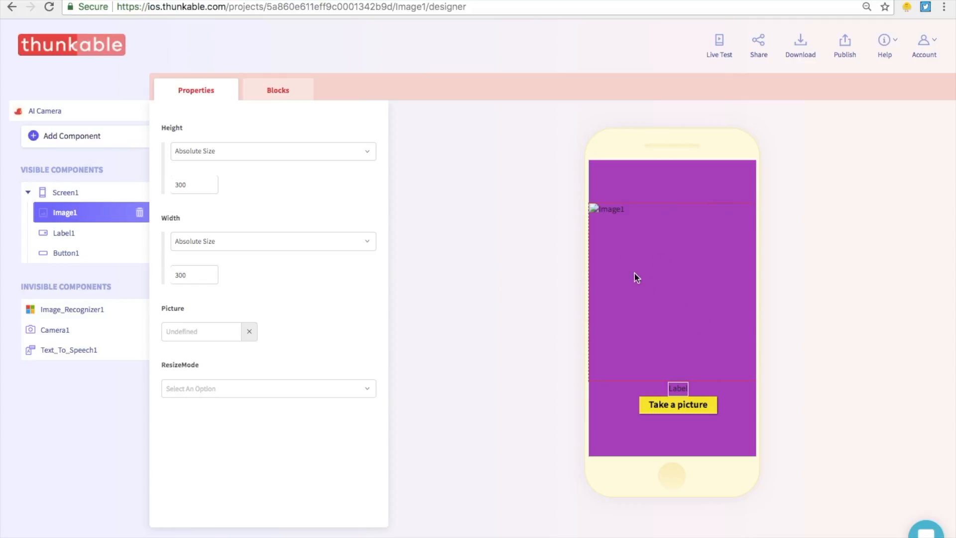
mouse_move(667, 284)
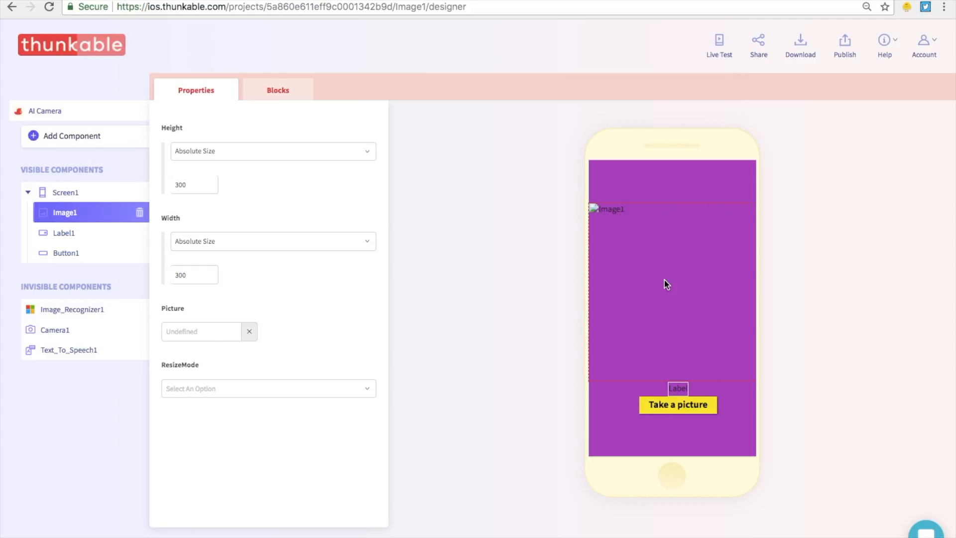
mouse_move(484, 206)
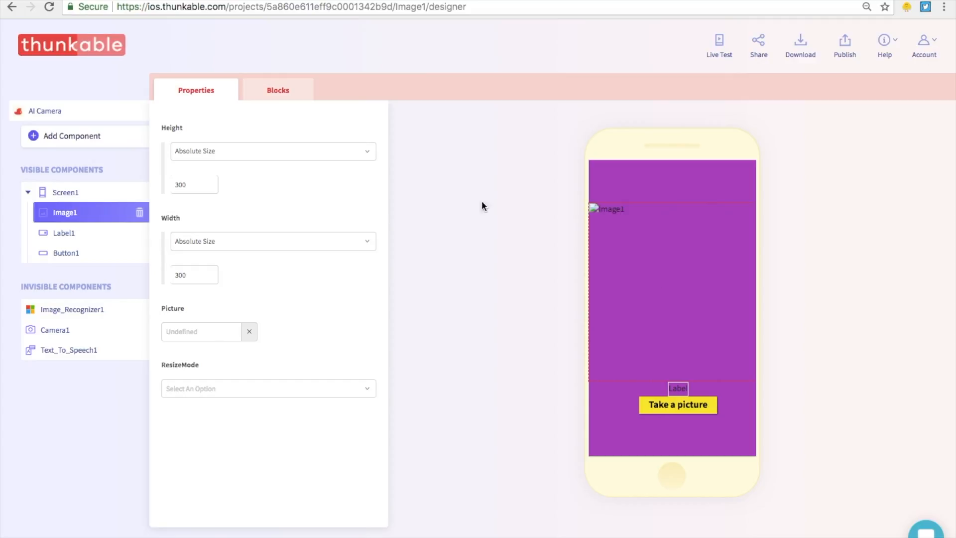
In the Blocks editor, bring out the 'when Button1 Click' event block.
left_click(277, 90)
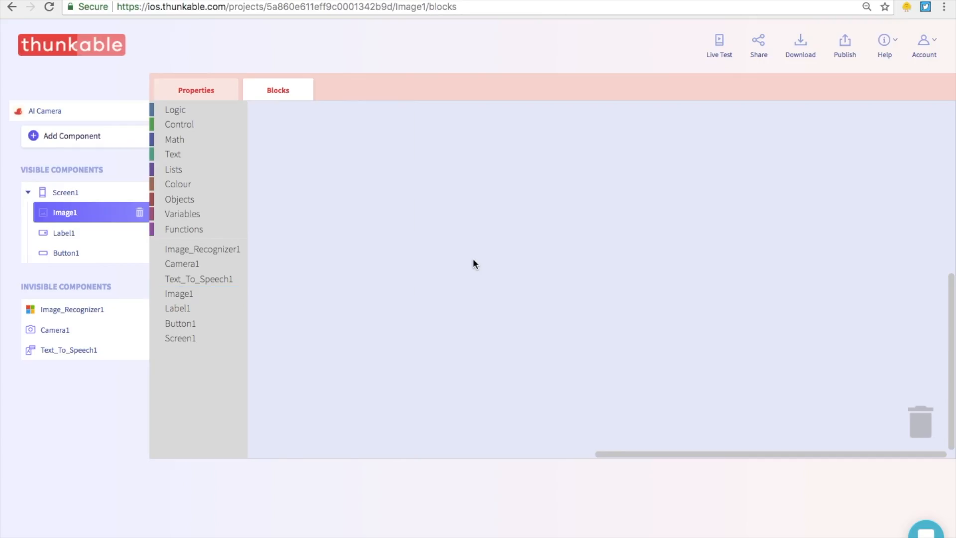
mouse_move(207, 322)
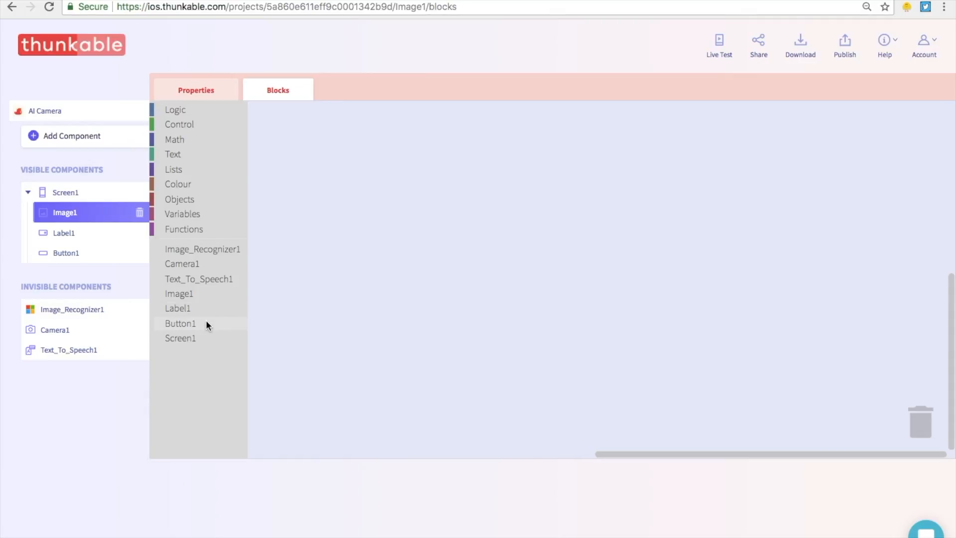
left_click(180, 322)
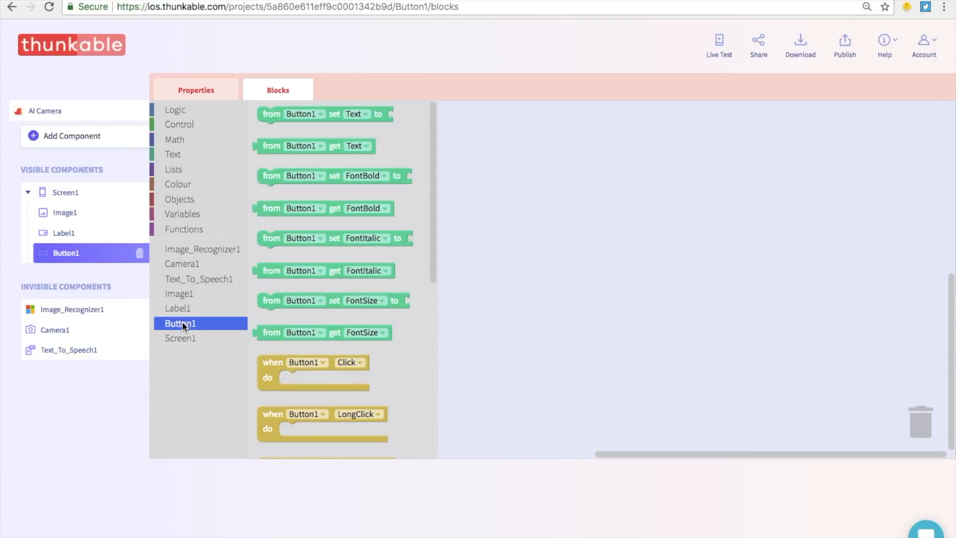
mouse_move(276, 370)
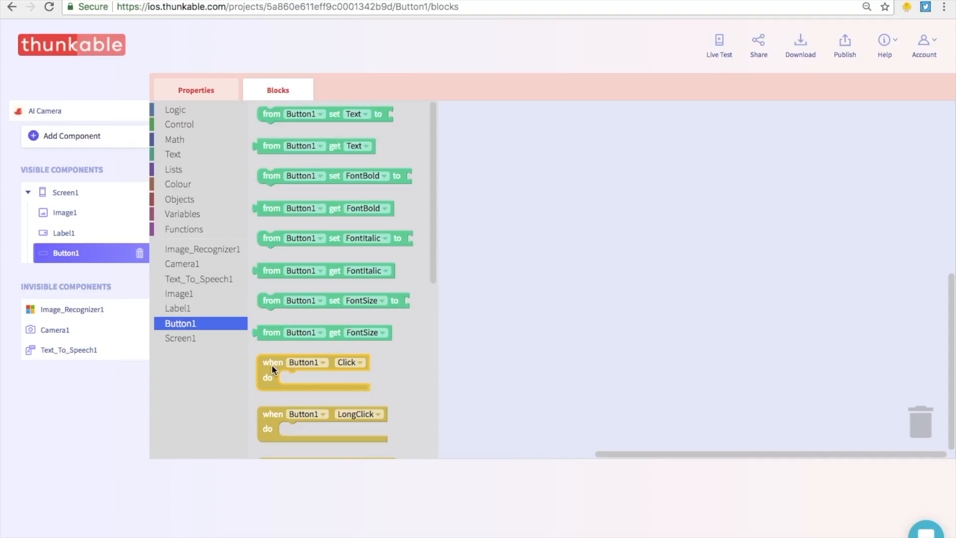
scroll("down", 3)
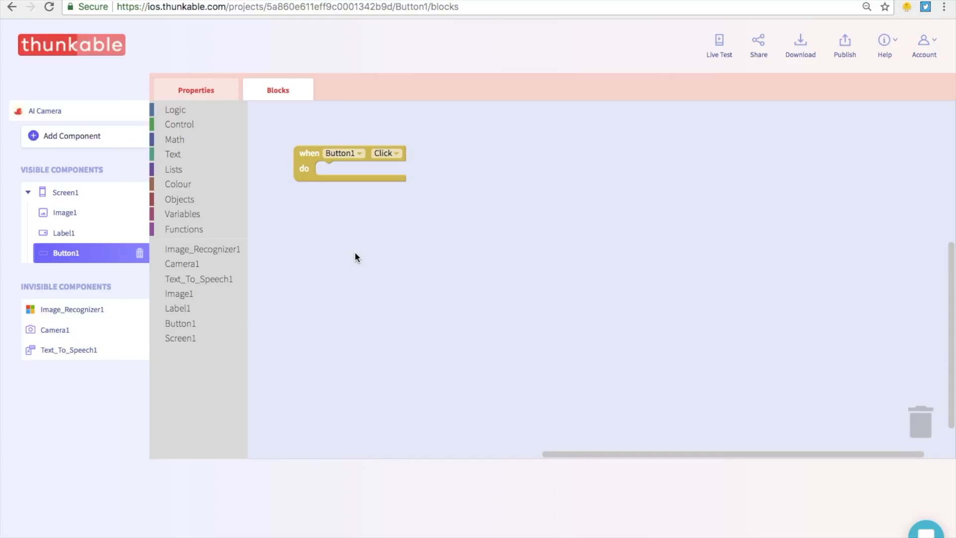
mouse_move(192, 265)
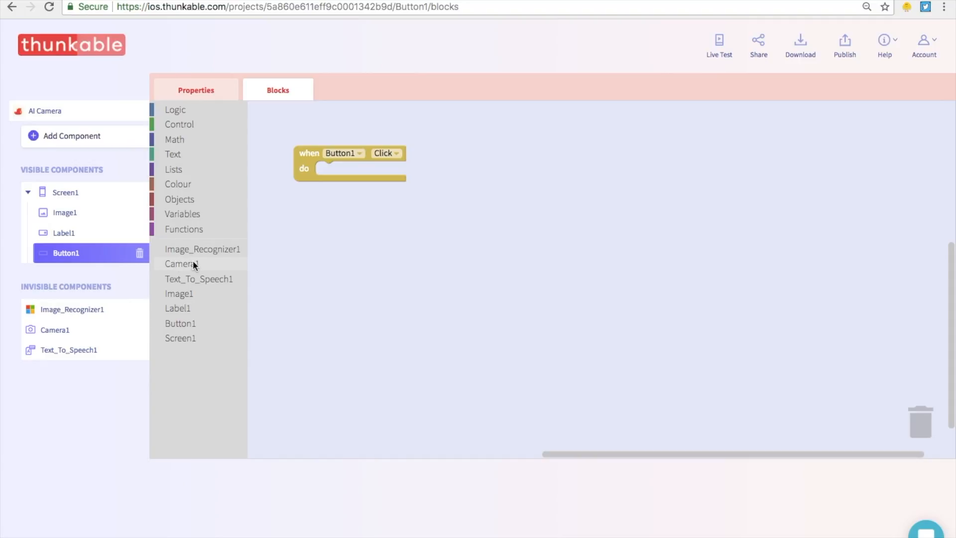
Place Camera1's TakePhoto call inside the Button1 Click event.
left_click(181, 263)
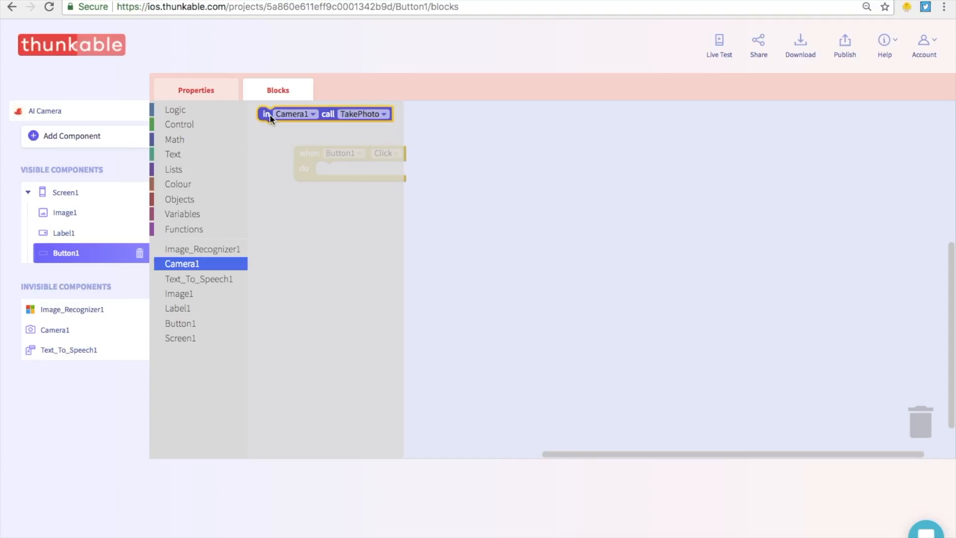
left_click_drag(323, 114, 323, 187)
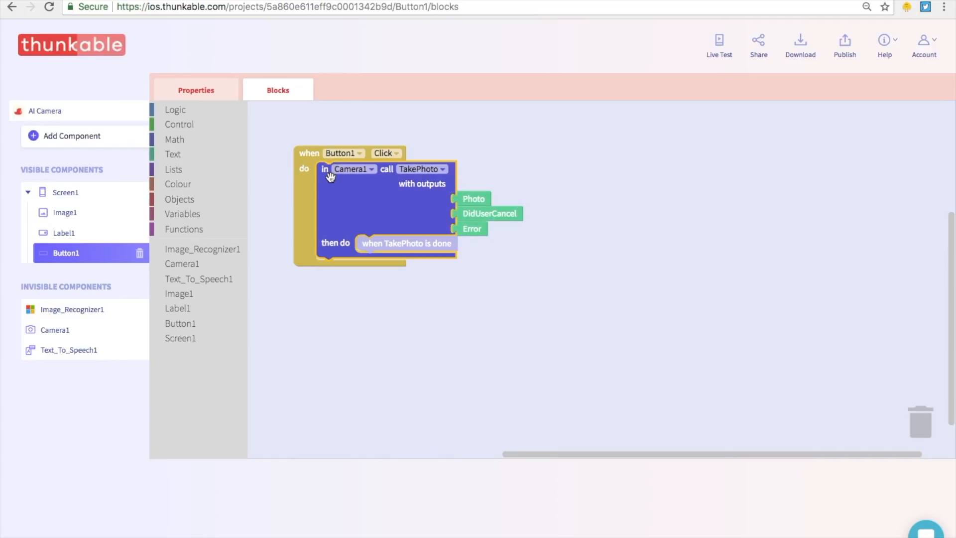
mouse_move(383, 153)
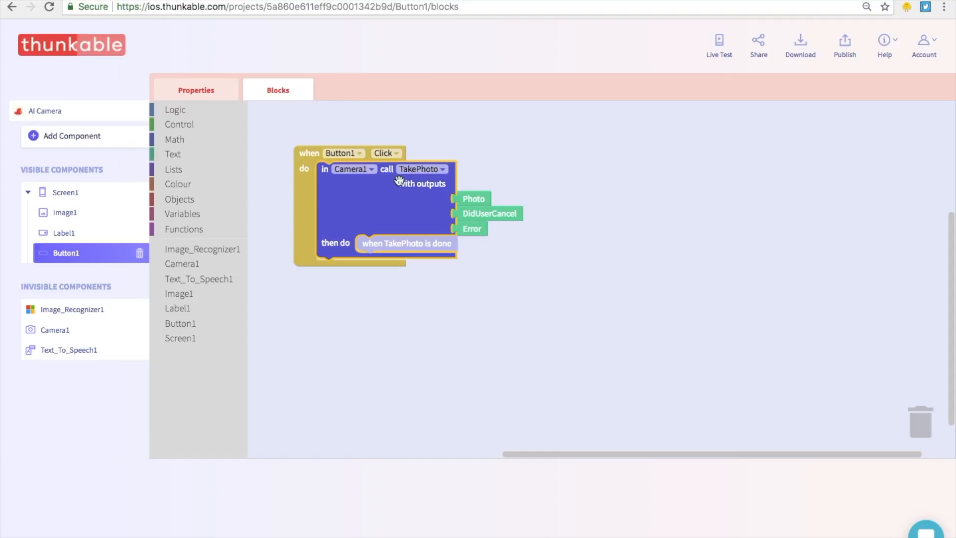
mouse_move(392, 187)
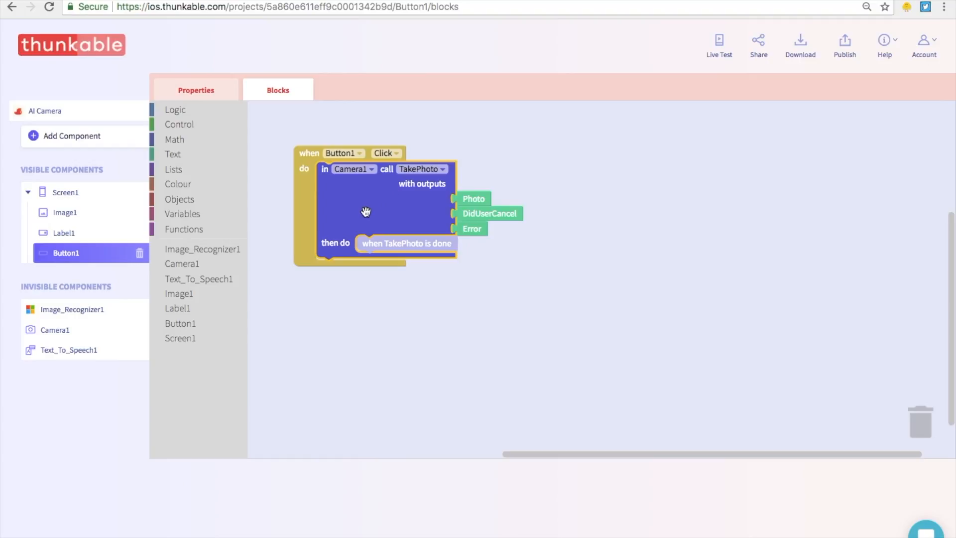
mouse_move(235, 250)
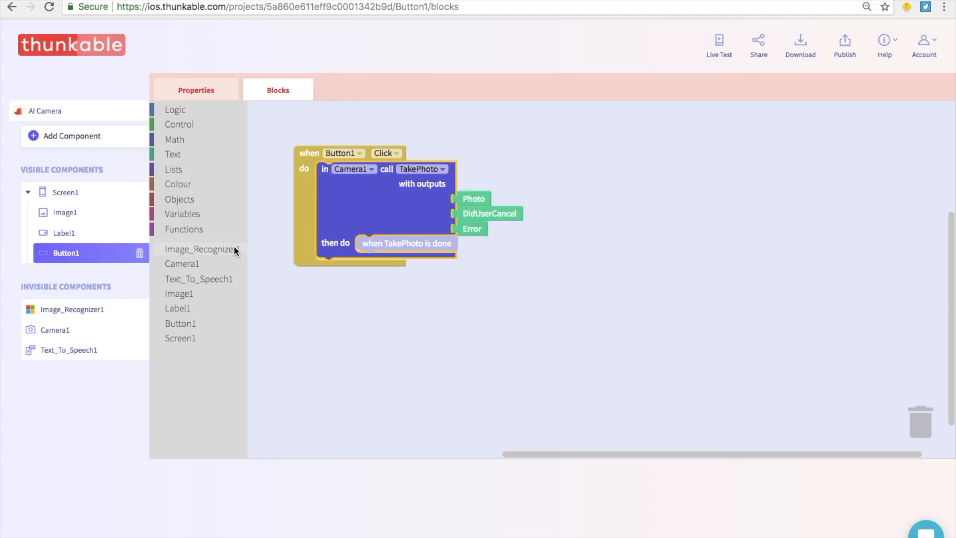
Add Image_Recognizer1's Upload call into TakePhoto's then-do slot, fed by the Photo output.
left_click(201, 249)
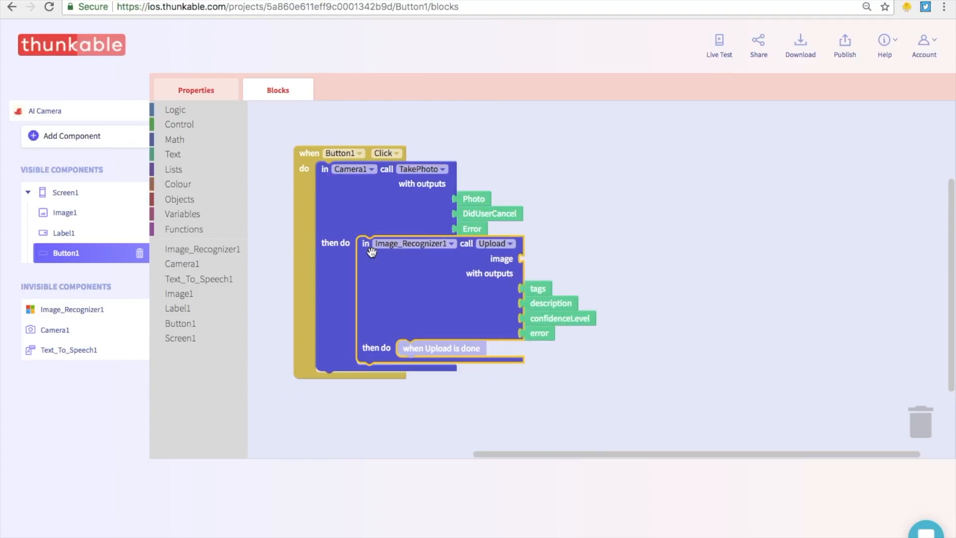
mouse_move(500, 287)
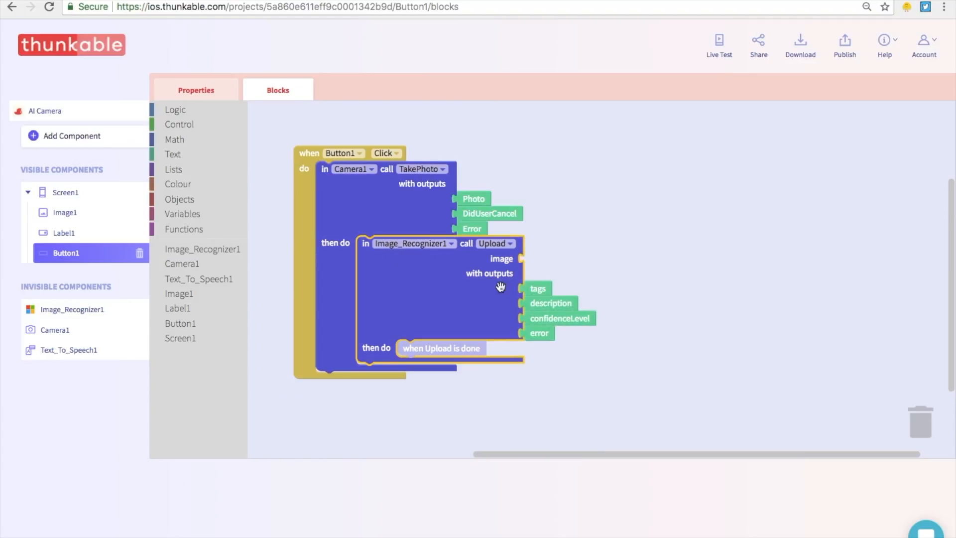
mouse_move(514, 267)
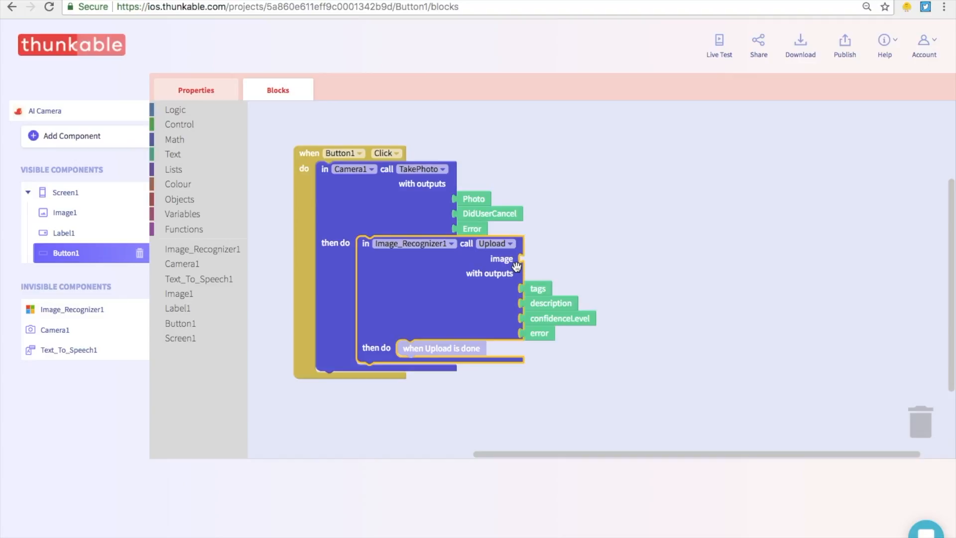
mouse_move(502, 268)
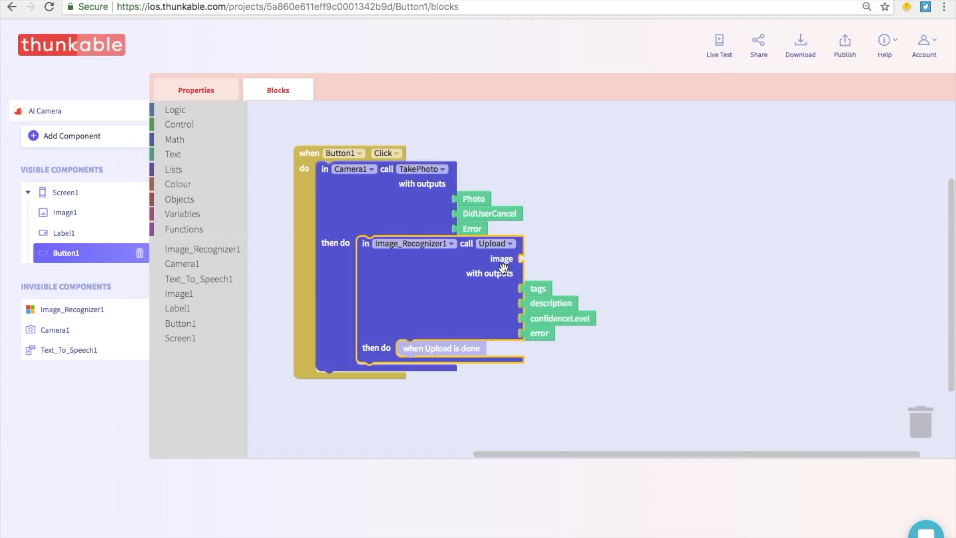
mouse_move(502, 268)
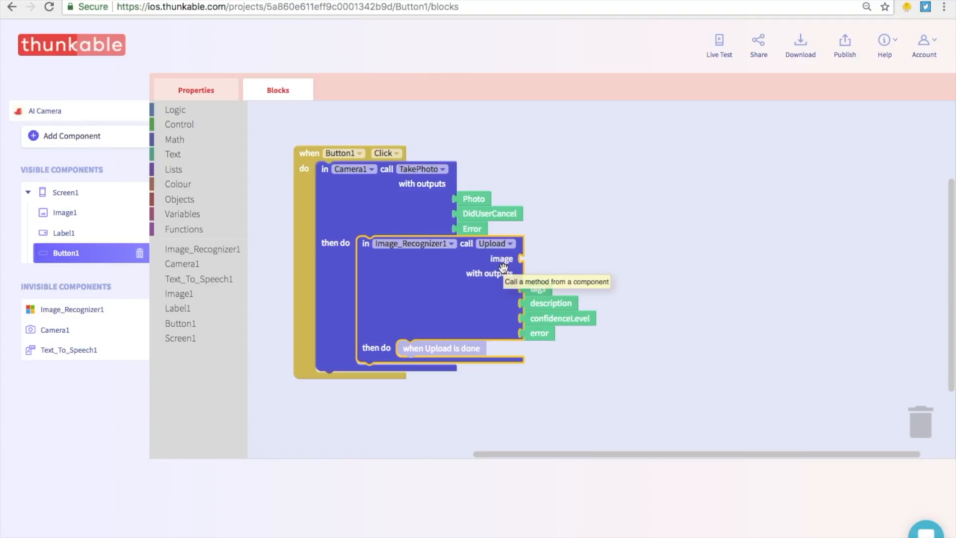
mouse_move(534, 256)
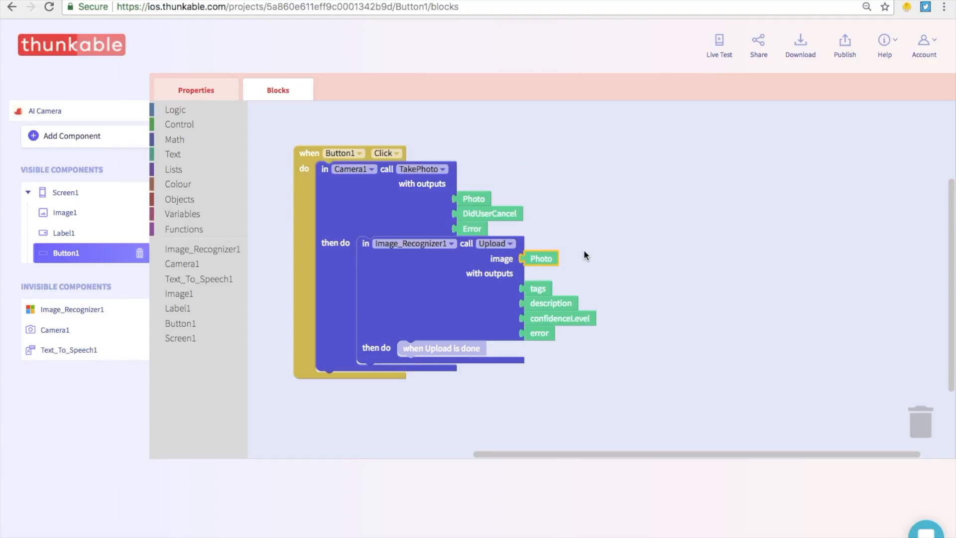
mouse_move(341, 153)
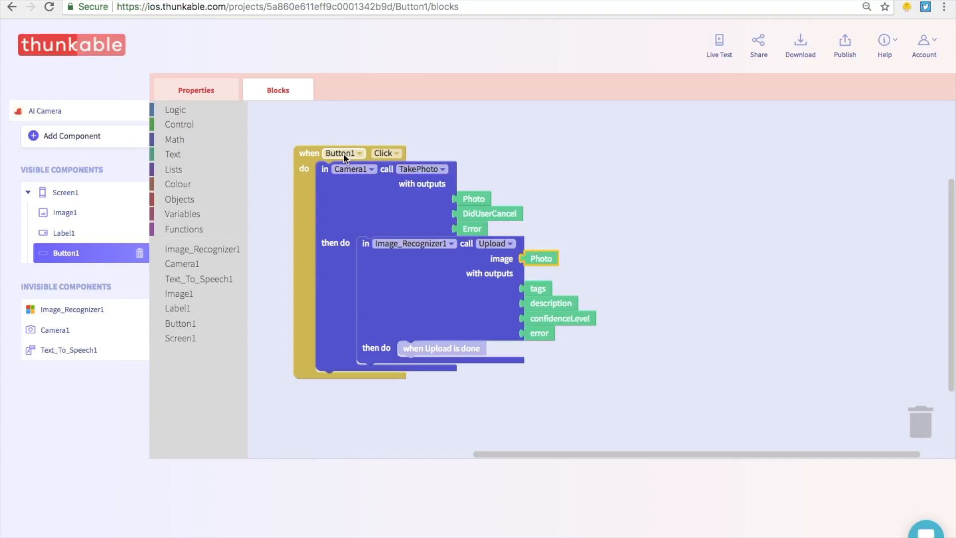
mouse_move(388, 194)
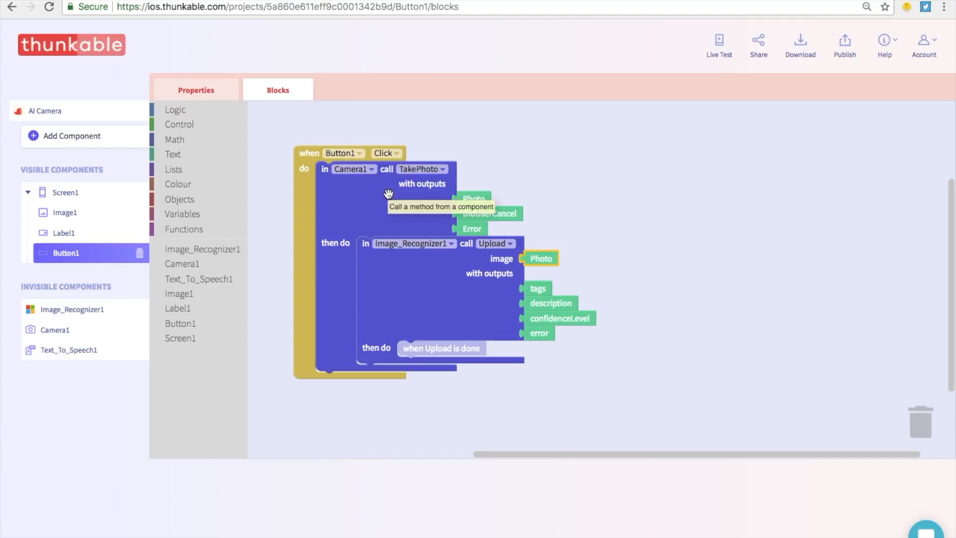
mouse_move(416, 303)
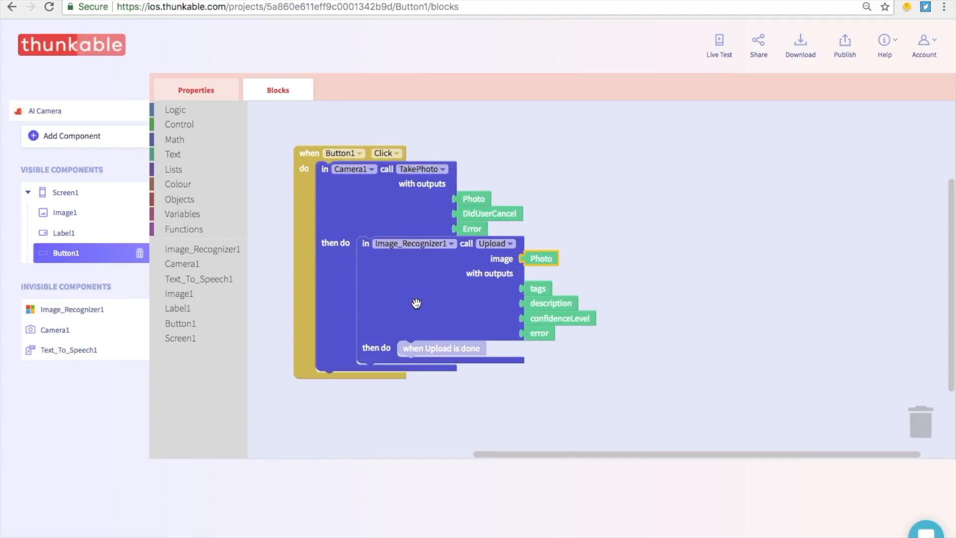
mouse_move(439, 285)
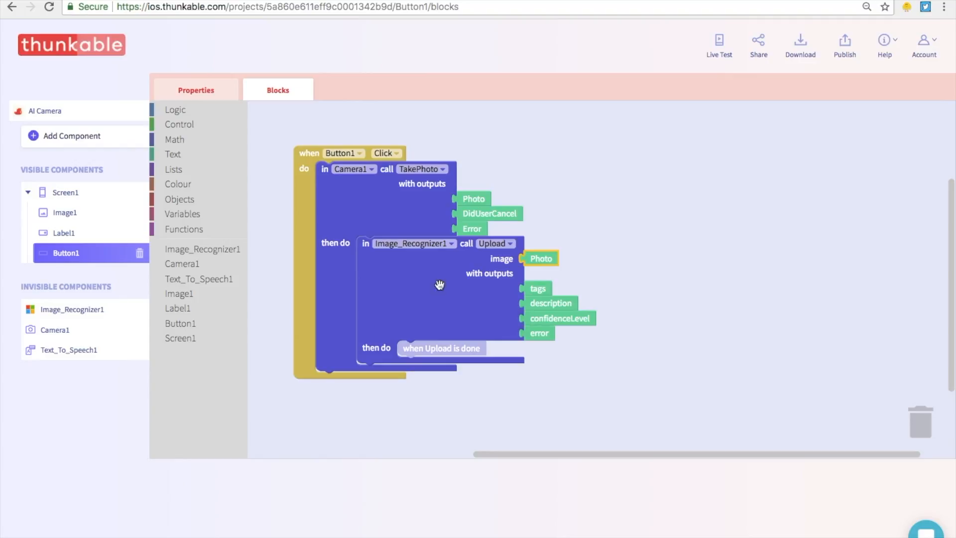
mouse_move(469, 271)
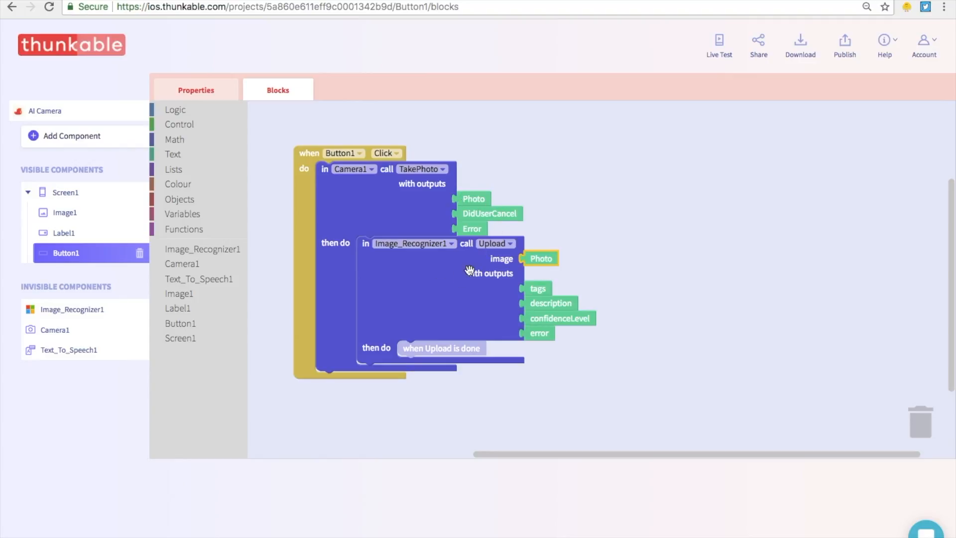
mouse_move(444, 282)
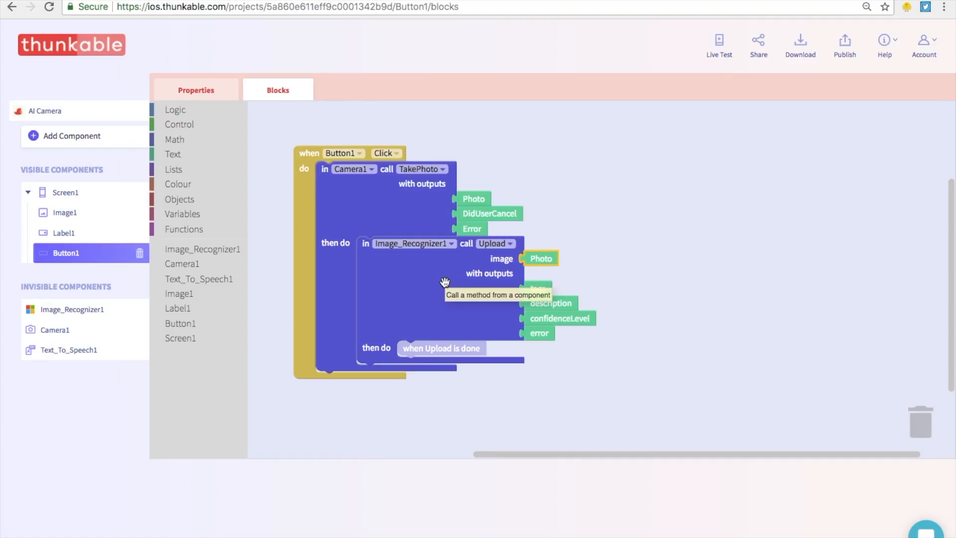
mouse_move(458, 264)
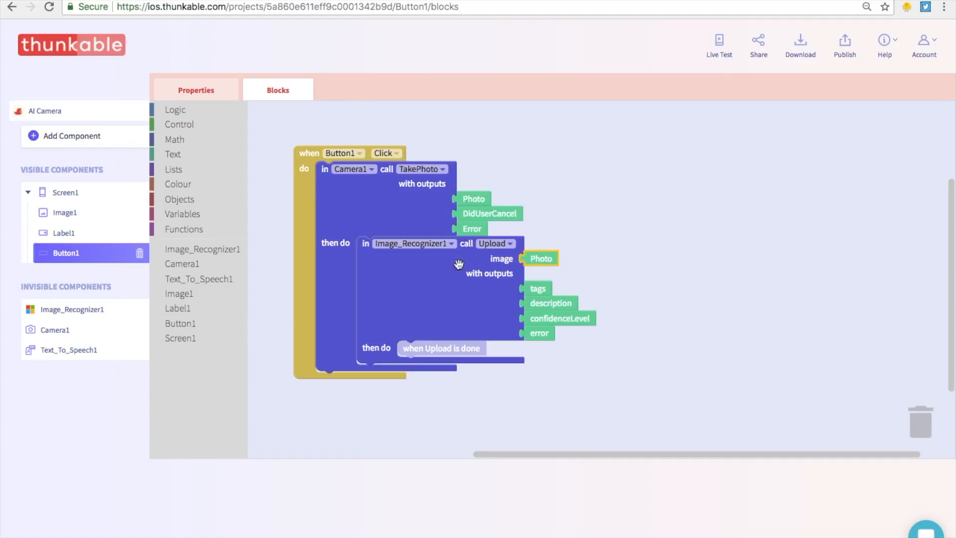
mouse_move(437, 297)
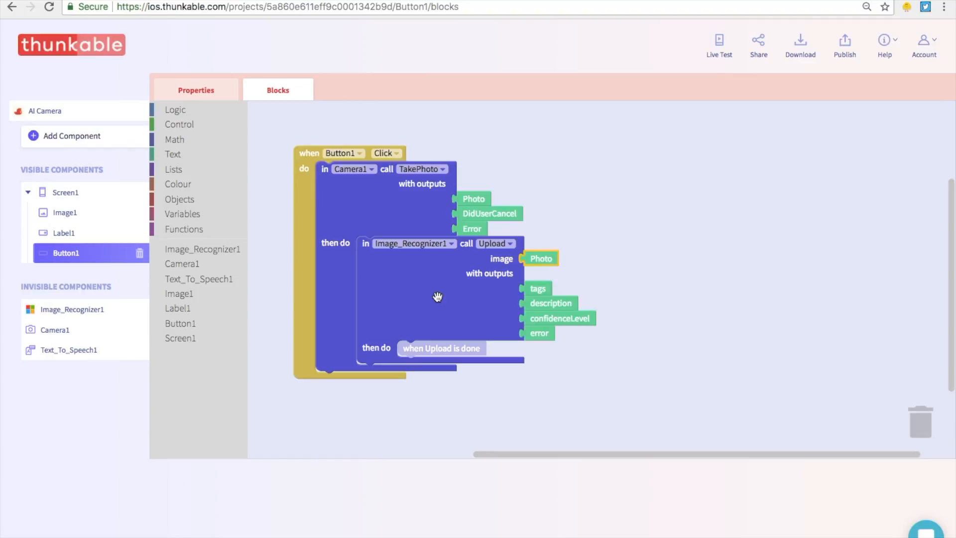
mouse_move(191, 310)
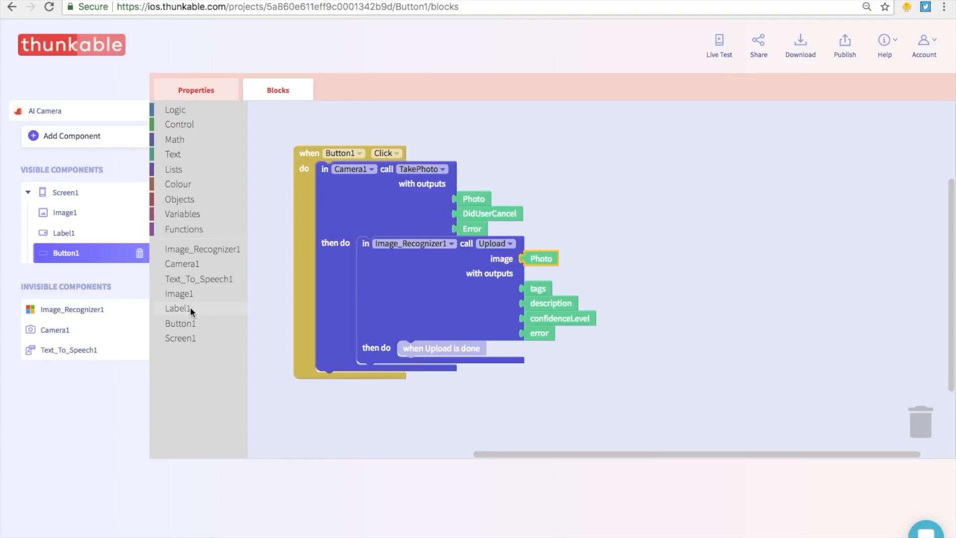
Set Label1's text to the recognizer's description inside Upload's then-do.
left_click(177, 308)
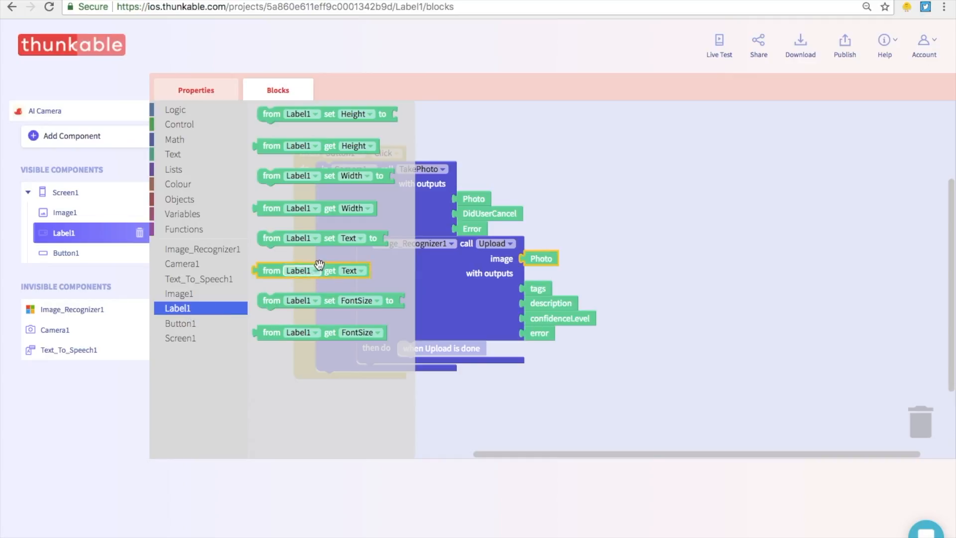
mouse_move(327, 238)
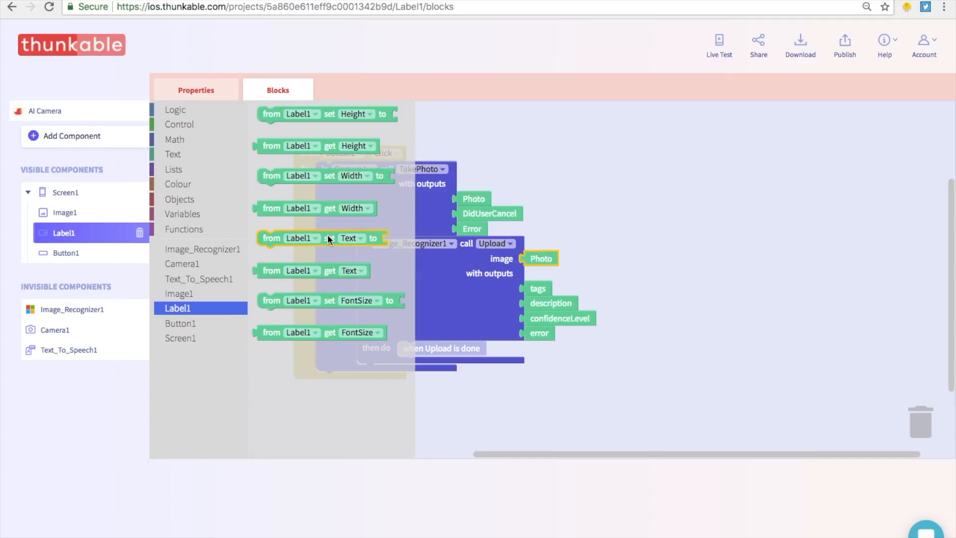
mouse_move(333, 248)
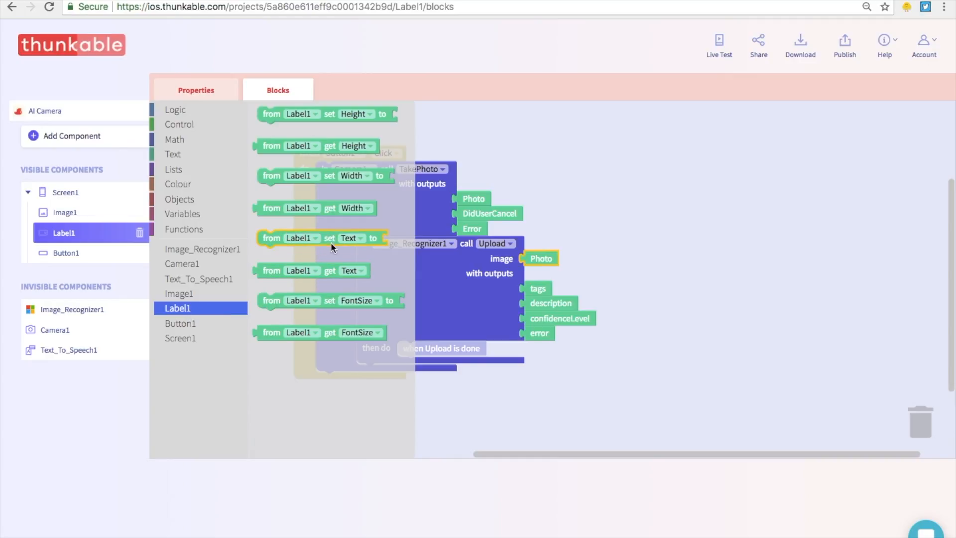
mouse_move(333, 240)
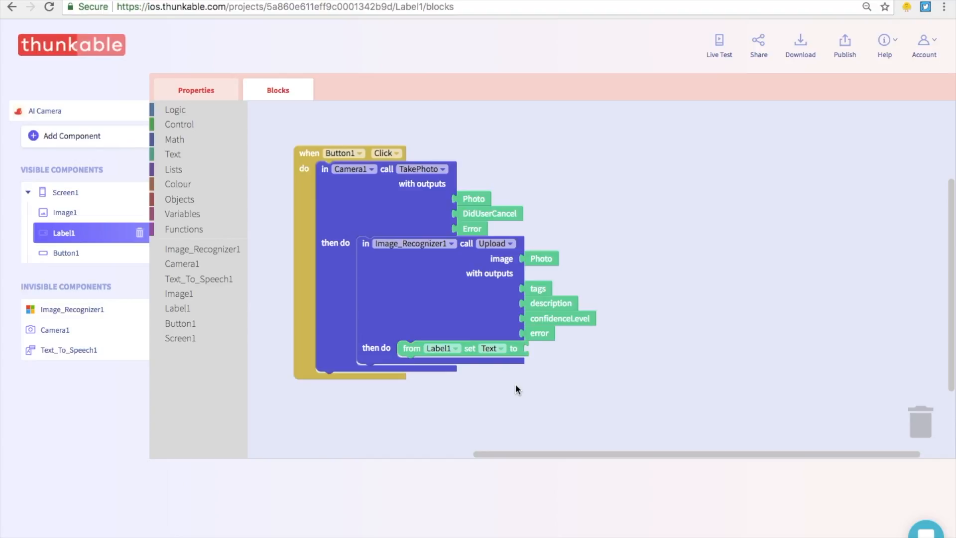
mouse_move(526, 353)
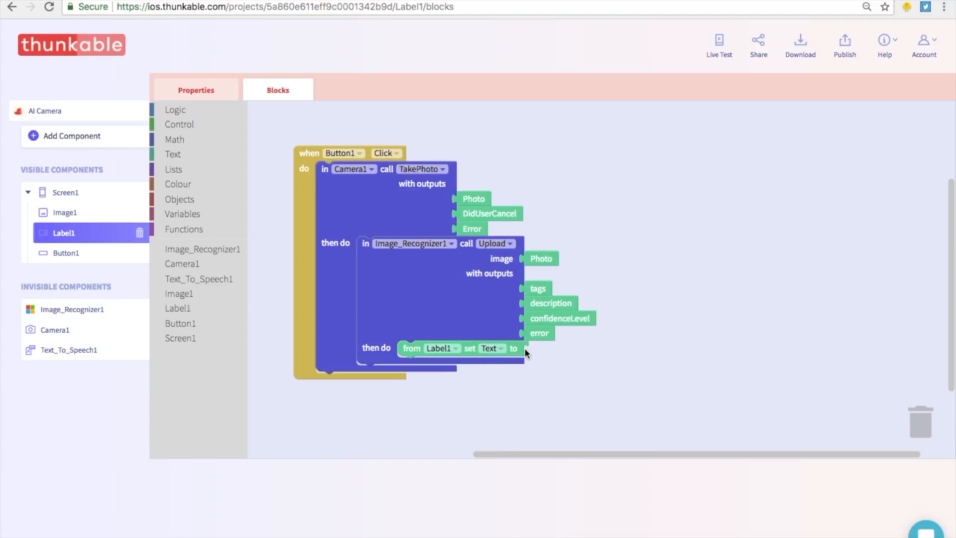
mouse_move(427, 237)
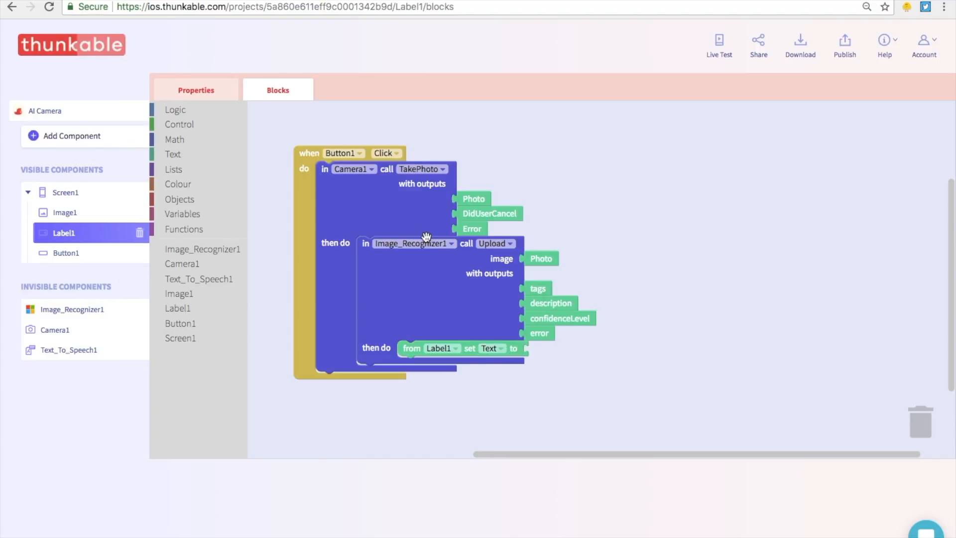
mouse_move(539, 309)
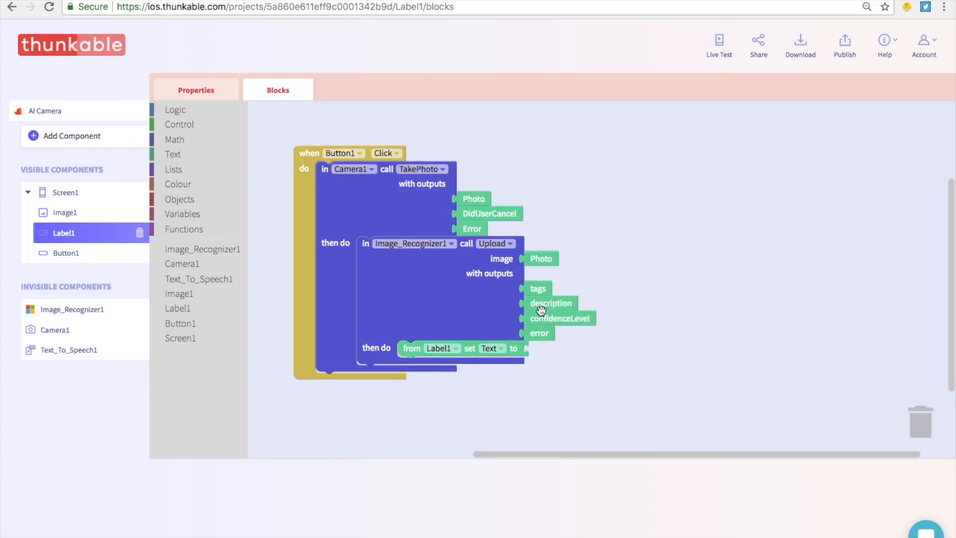
mouse_move(540, 305)
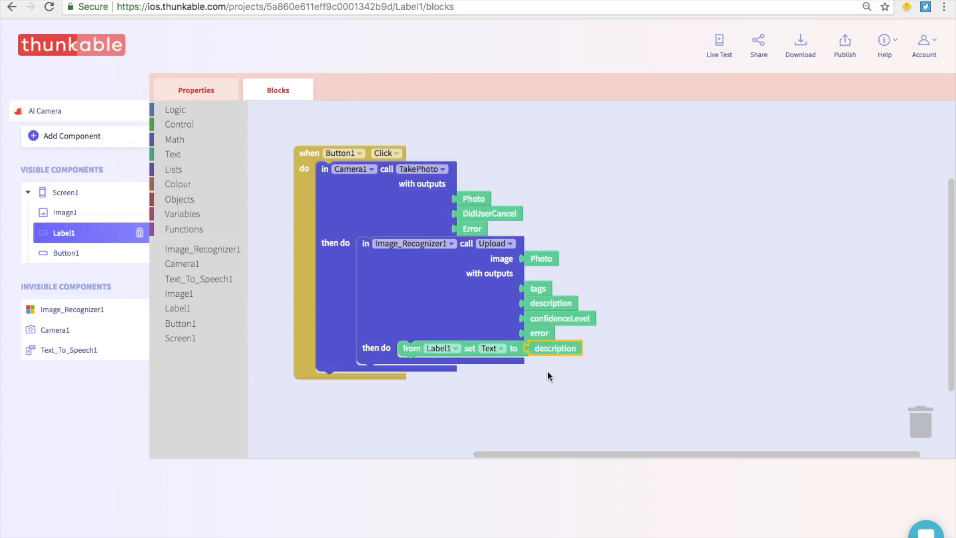
mouse_move(570, 376)
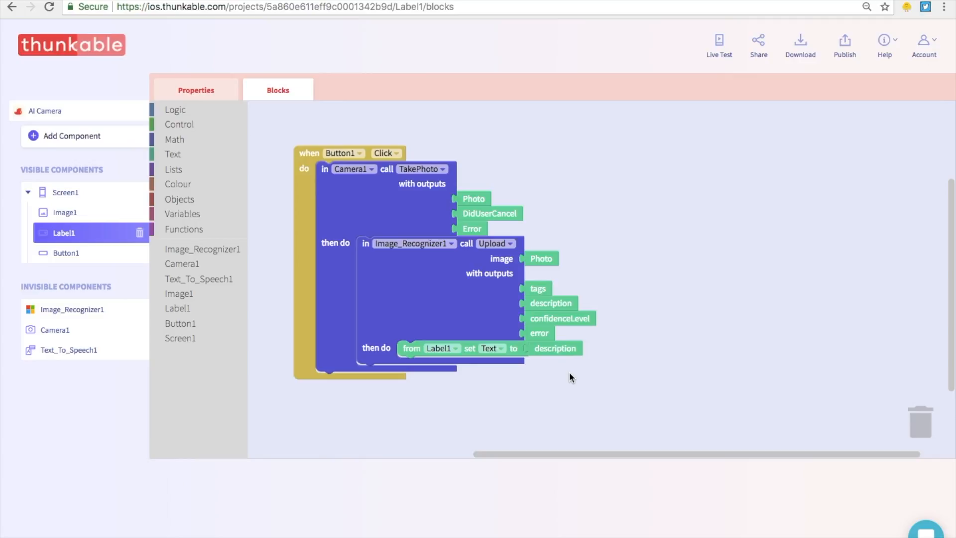
mouse_move(510, 339)
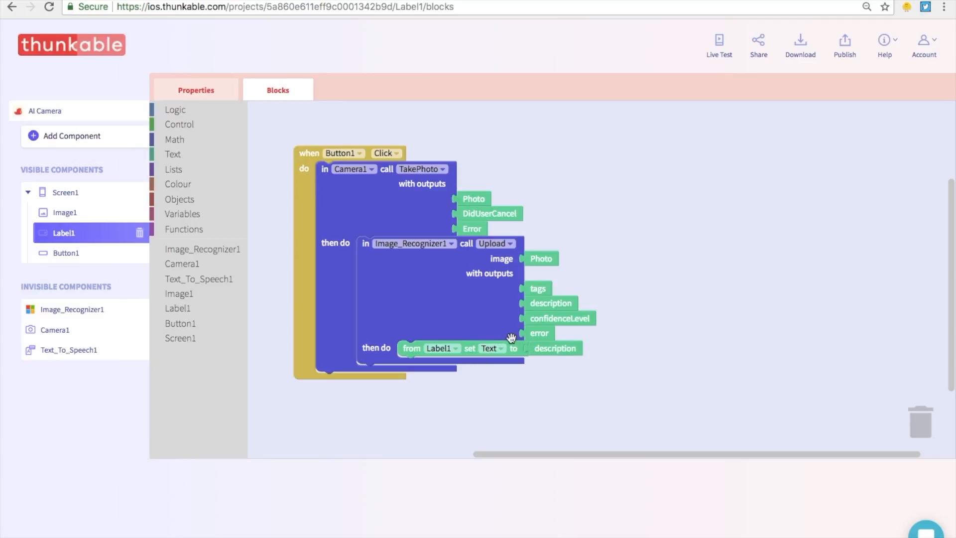
mouse_move(539, 344)
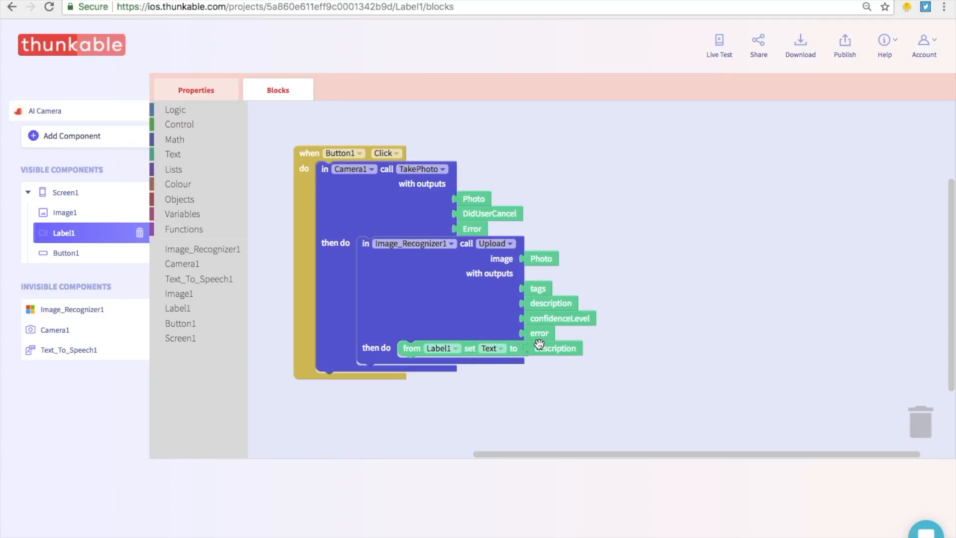
mouse_move(554, 348)
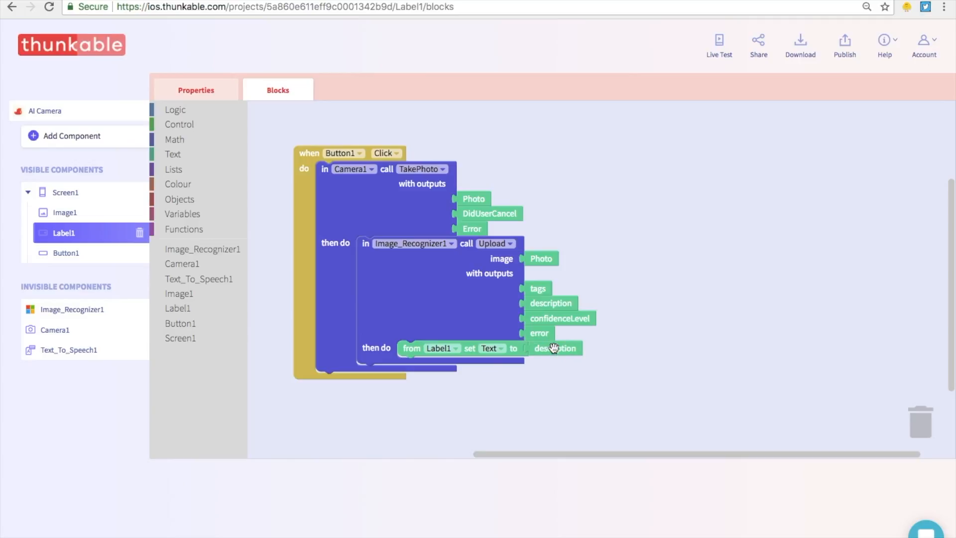
mouse_move(278, 302)
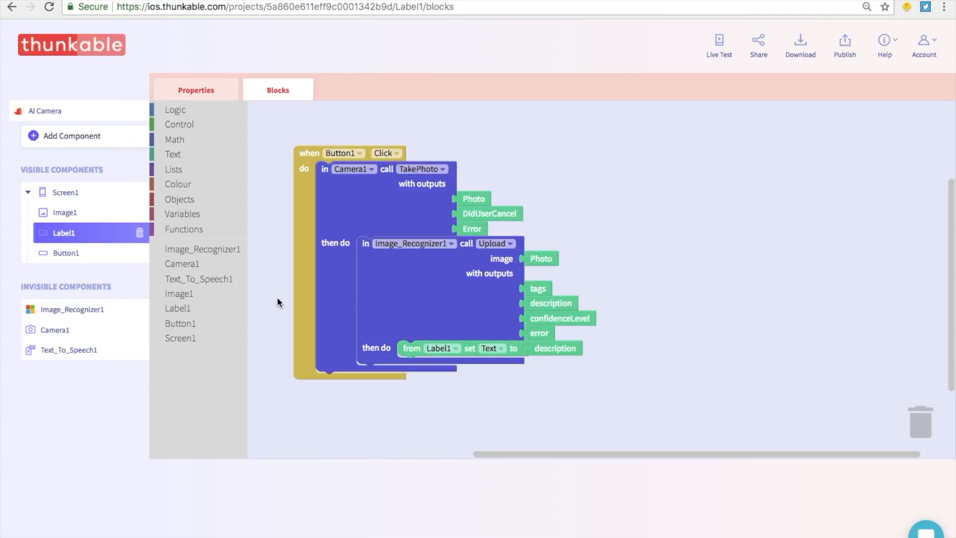
Add a Text_To_Speech1 Speak call that reads Label1's text after the label update.
left_click(198, 279)
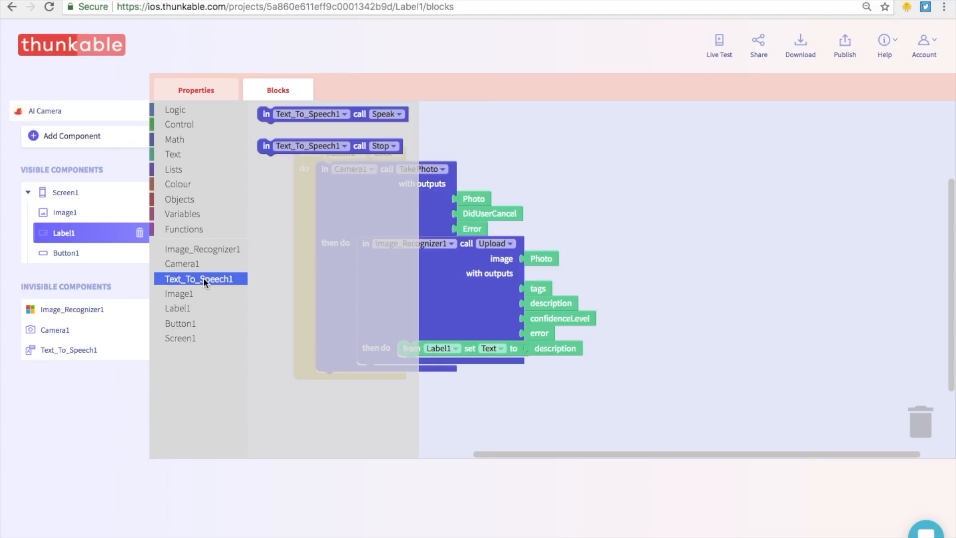
mouse_move(241, 243)
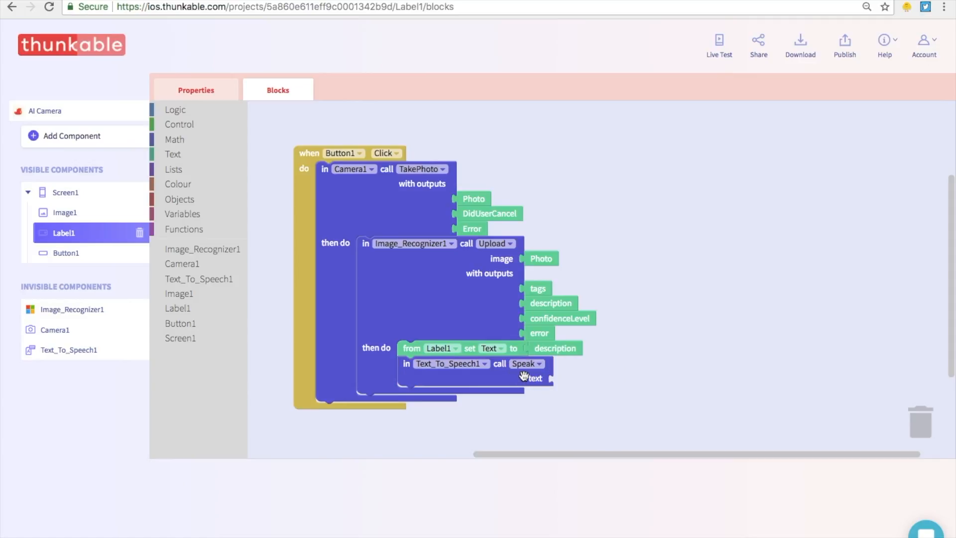
mouse_move(536, 381)
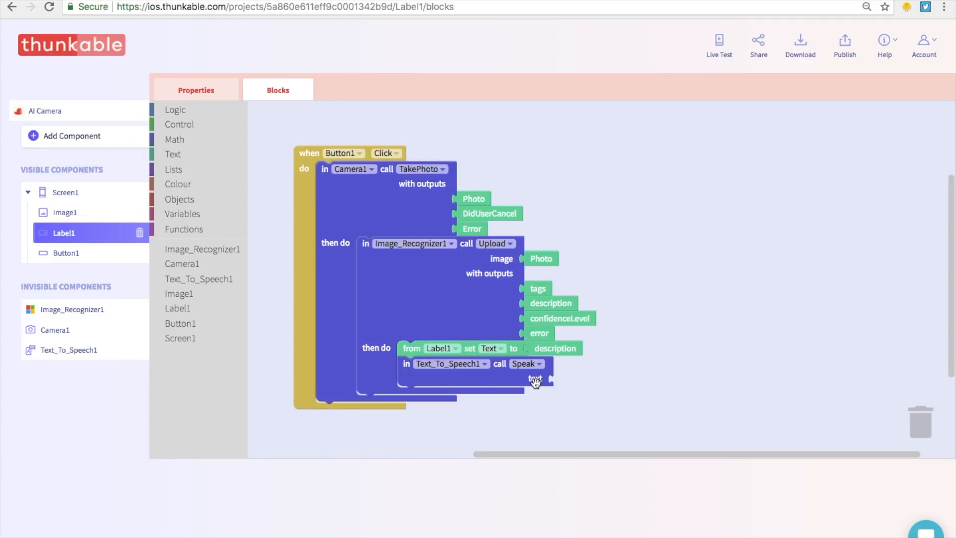
left_click(177, 307)
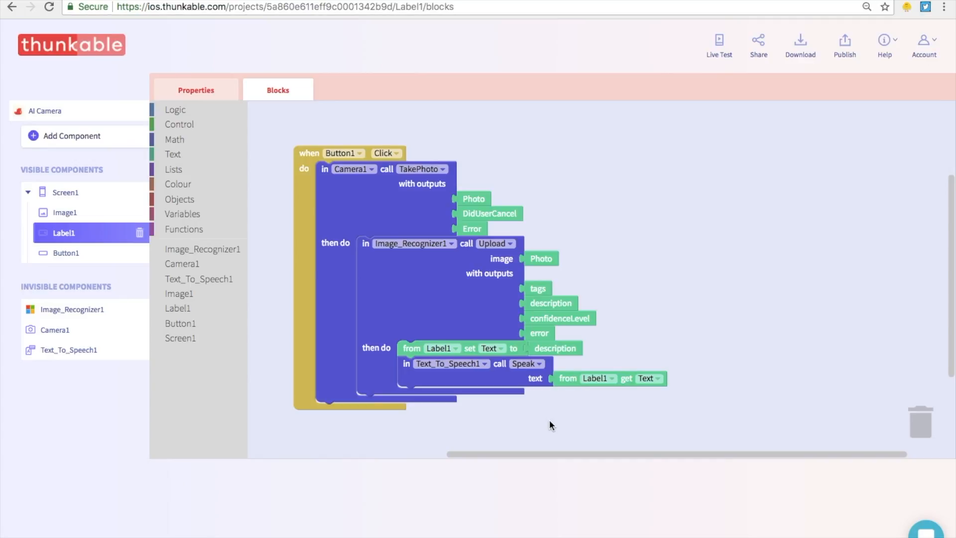
mouse_move(472, 201)
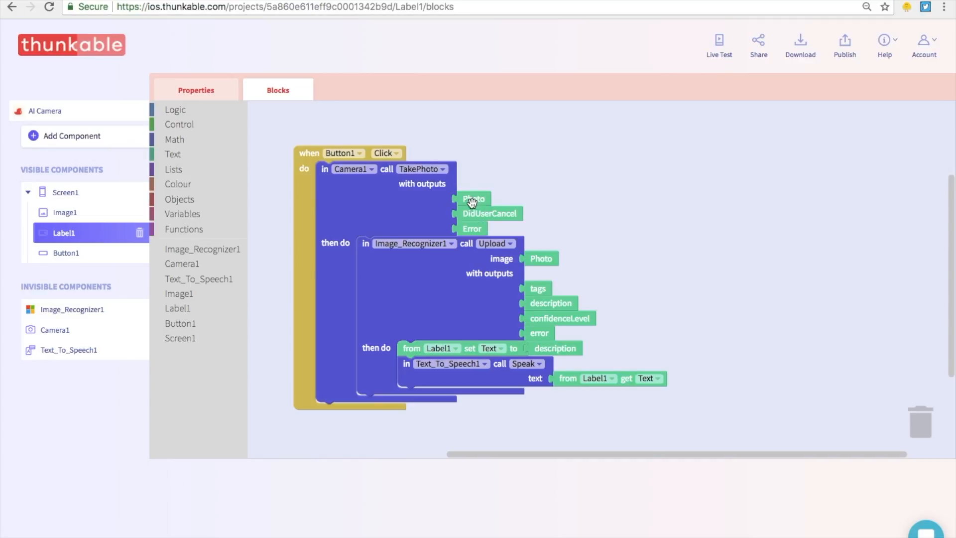
mouse_move(403, 289)
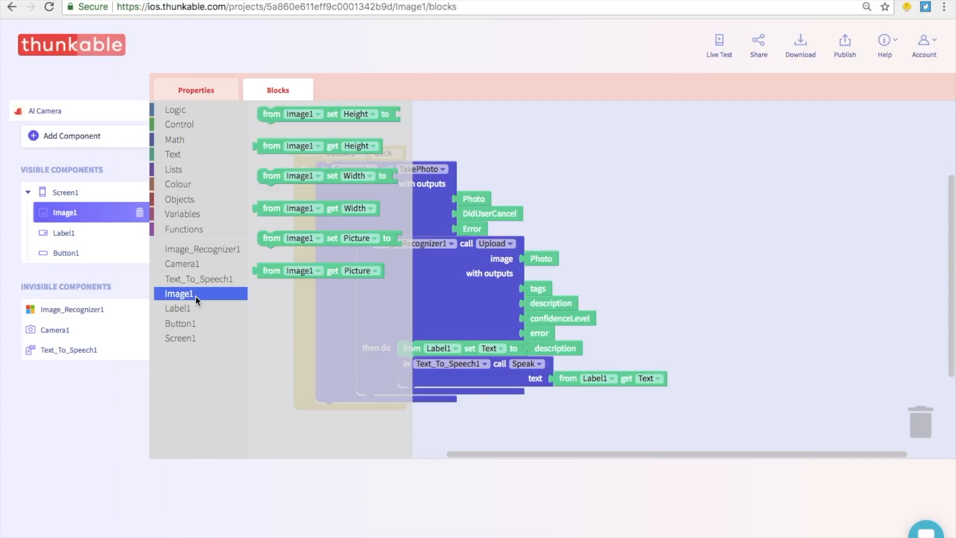
mouse_move(233, 279)
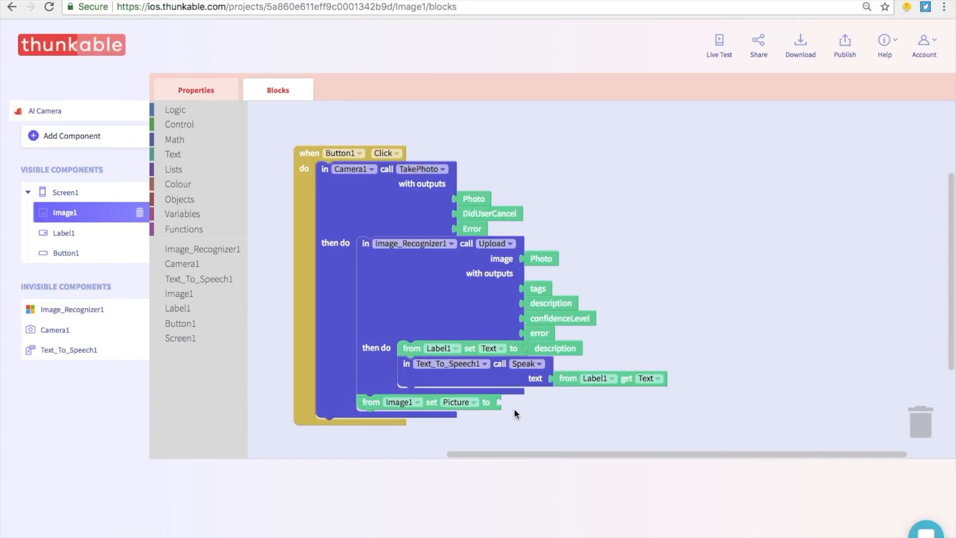
mouse_move(512, 414)
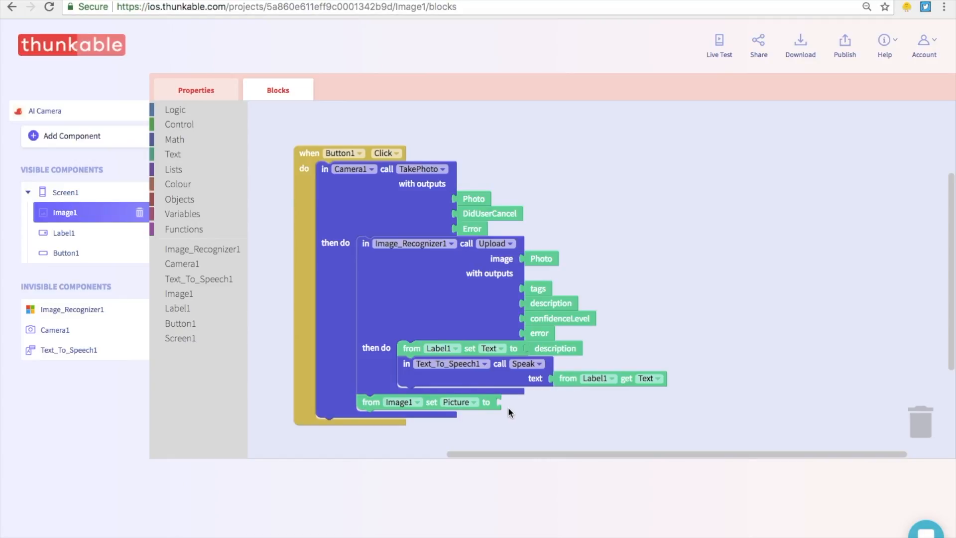
mouse_move(463, 199)
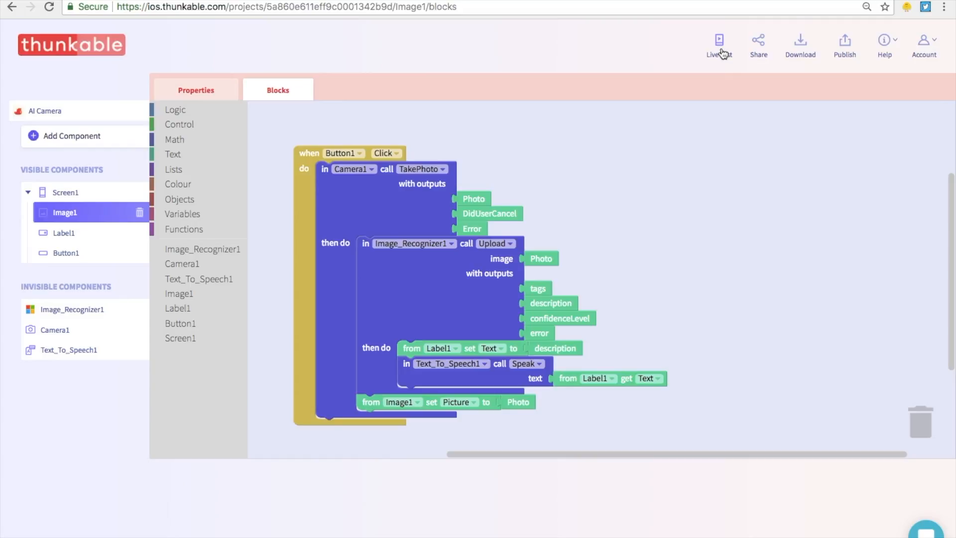
Start Live Test, bringing up the Connect to the Thunkable app dialog.
left_click(718, 42)
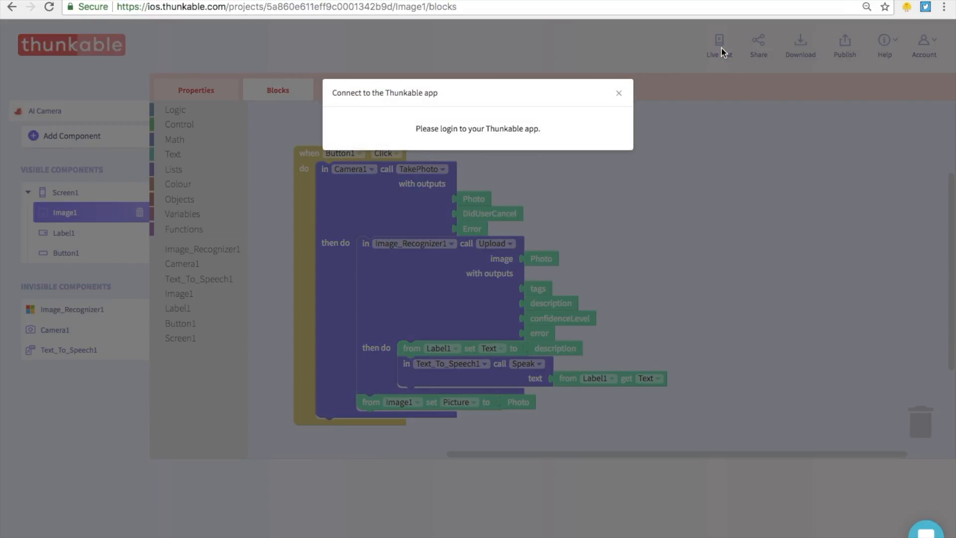
mouse_move(678, 126)
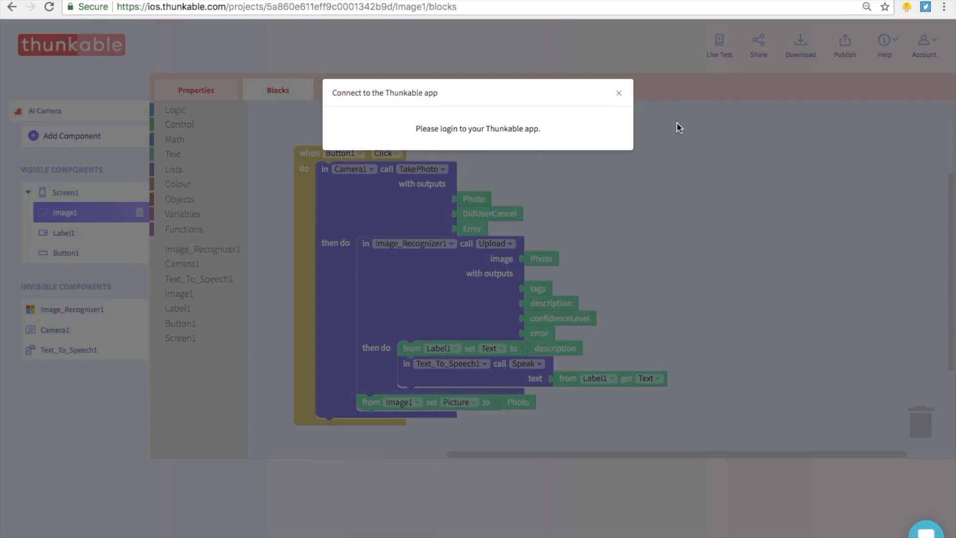